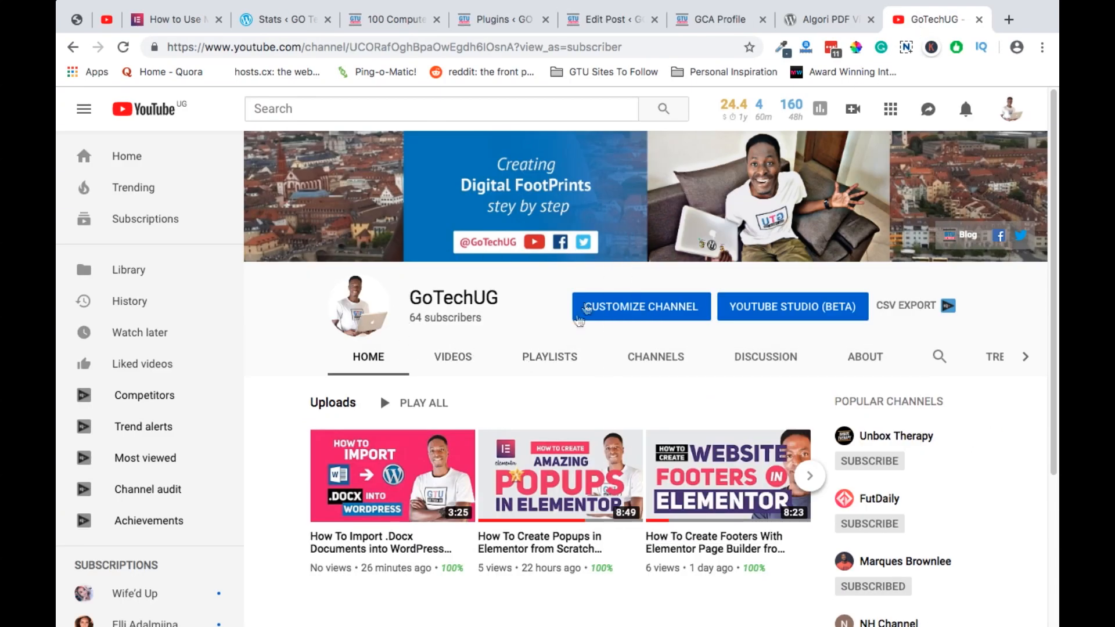
Step: Switch from the YouTube channel to the WordPress admin Posts > All Posts list
left_click(714, 20)
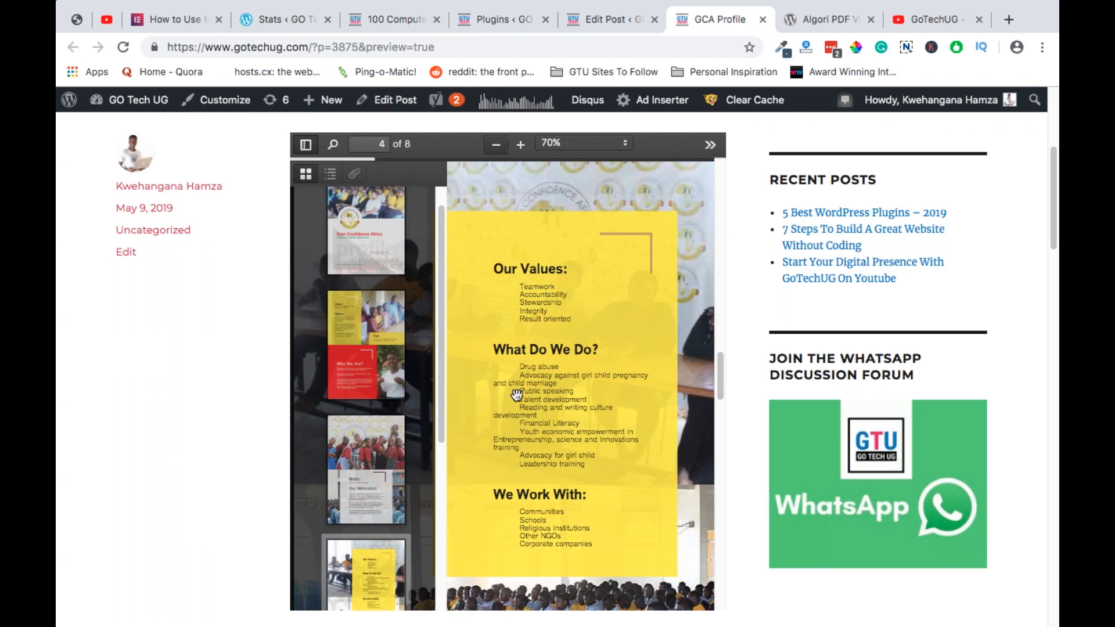
left_click(306, 145)
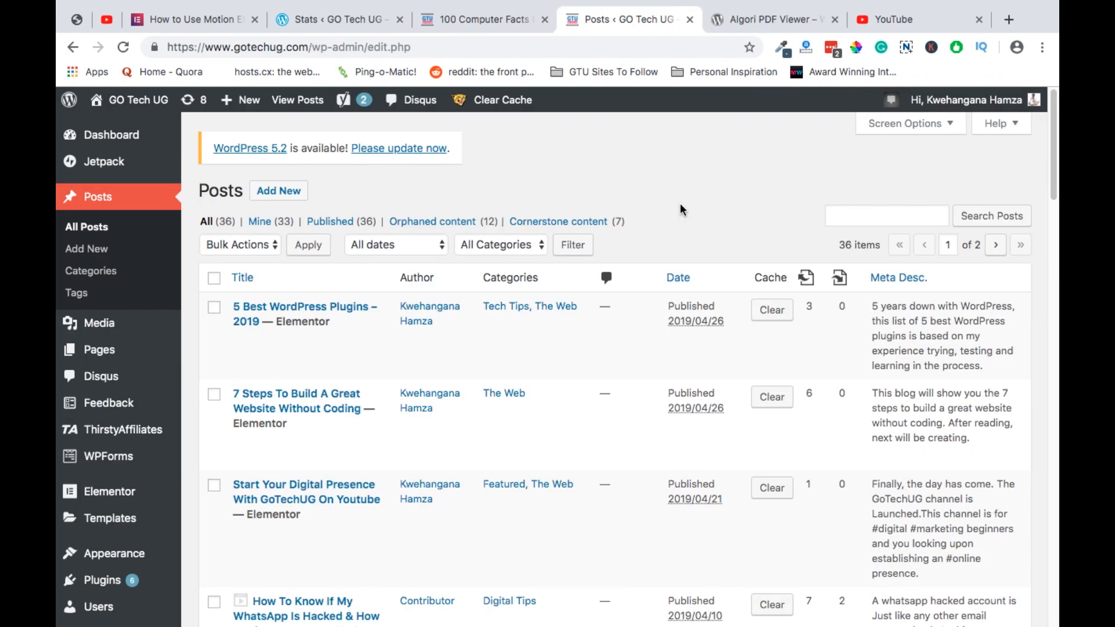
scroll("down", 3)
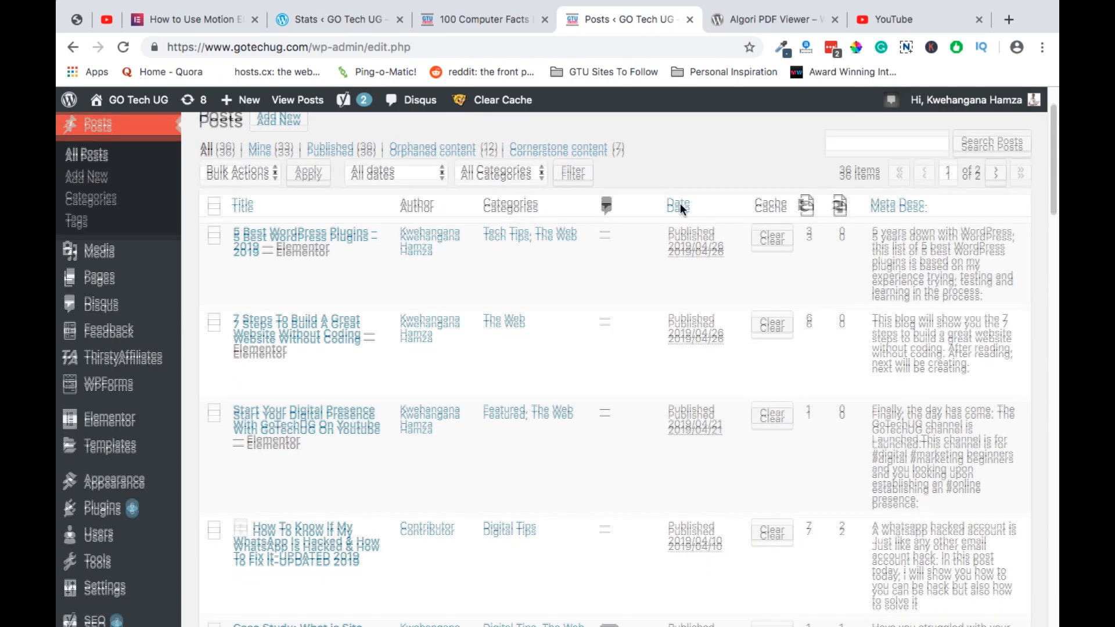
scroll("up", 3)
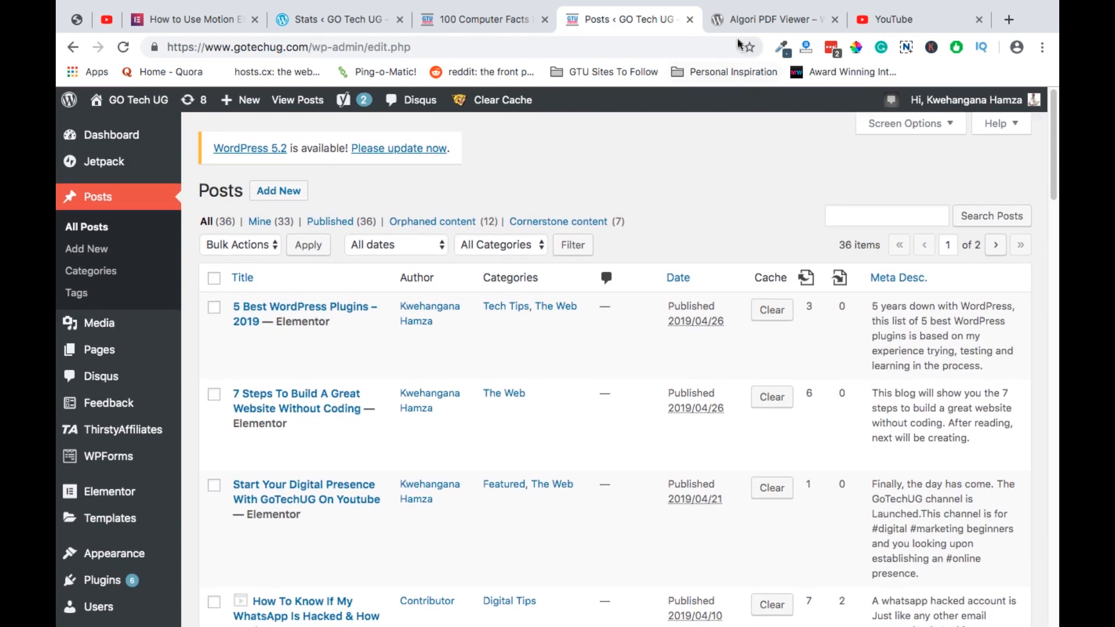
Step: Review the Algori PDF Viewer page on WordPress.org, then return to the admin
left_click(775, 20)
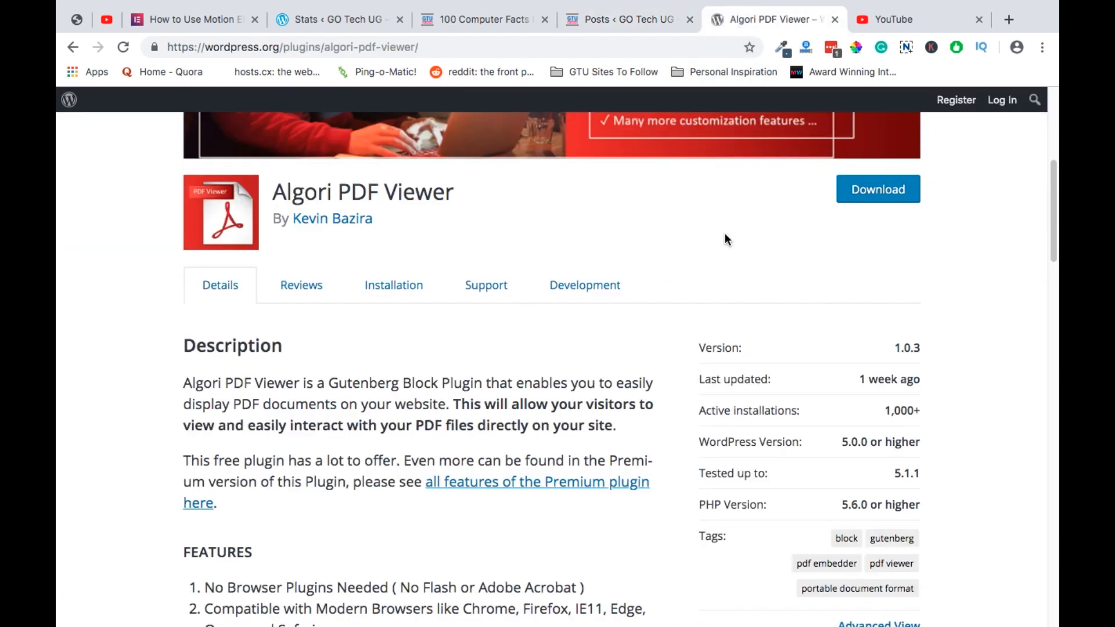
scroll("down", 3)
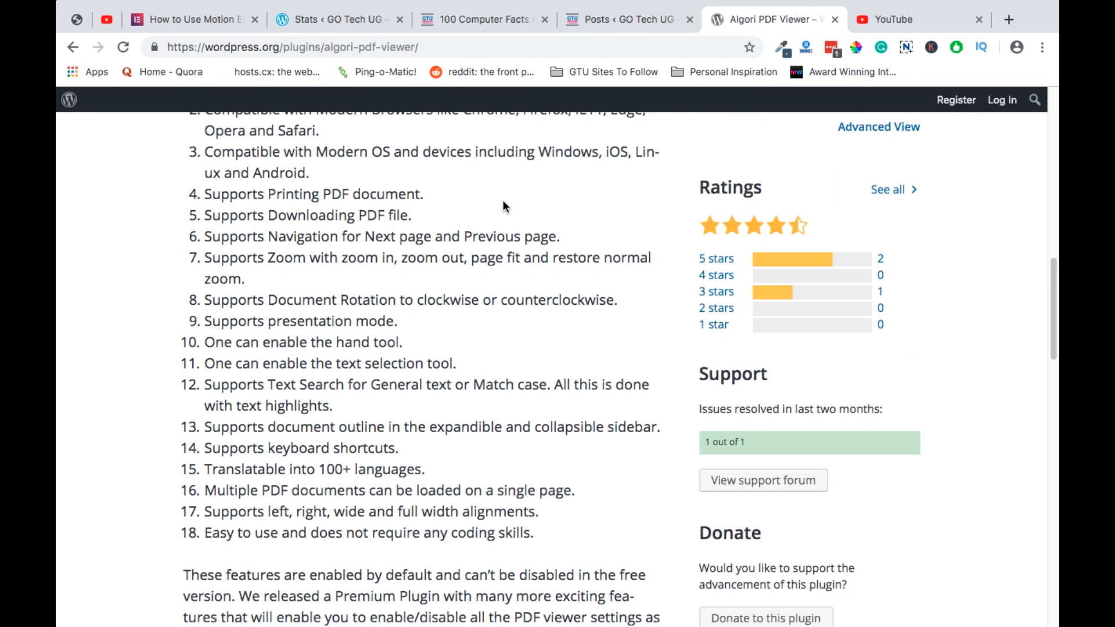
left_click(628, 20)
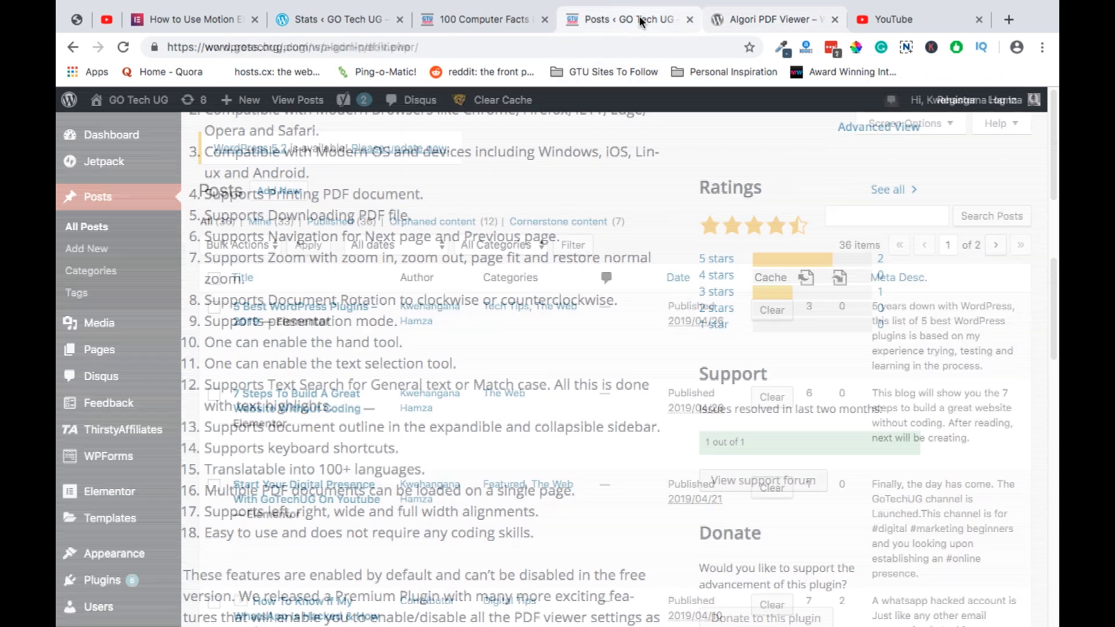
left_click(626, 19)
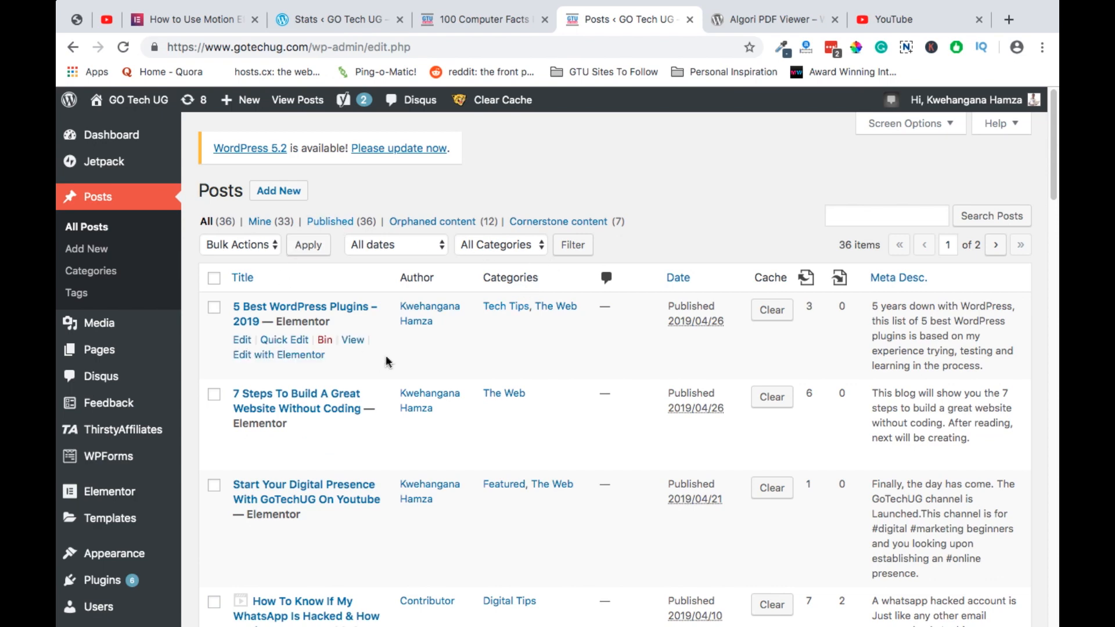
mouse_move(235, 472)
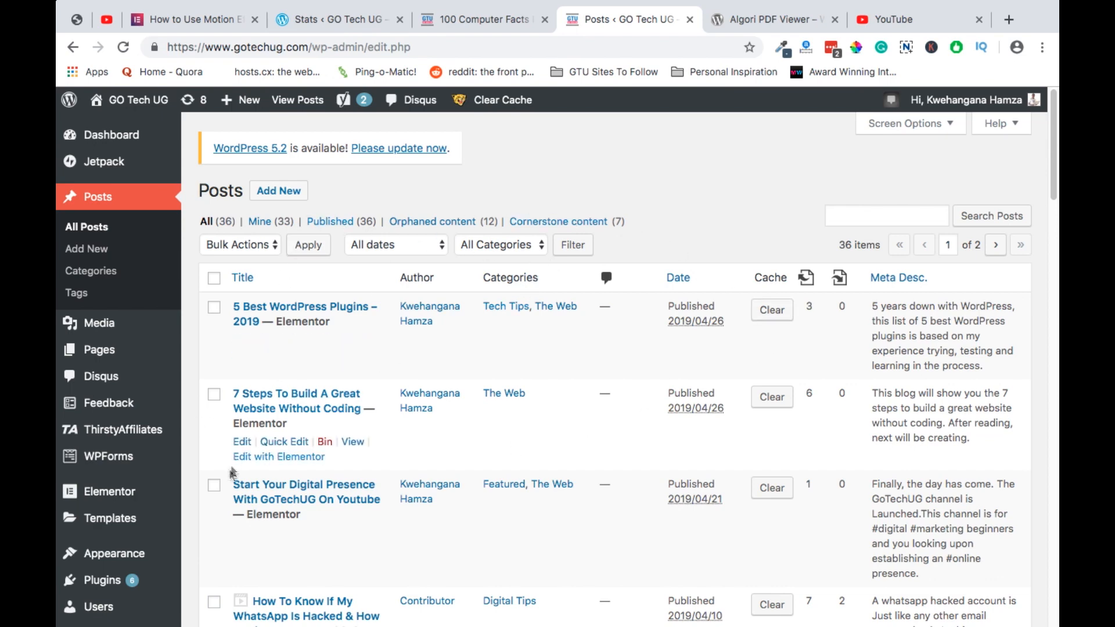
scroll("down", 3)
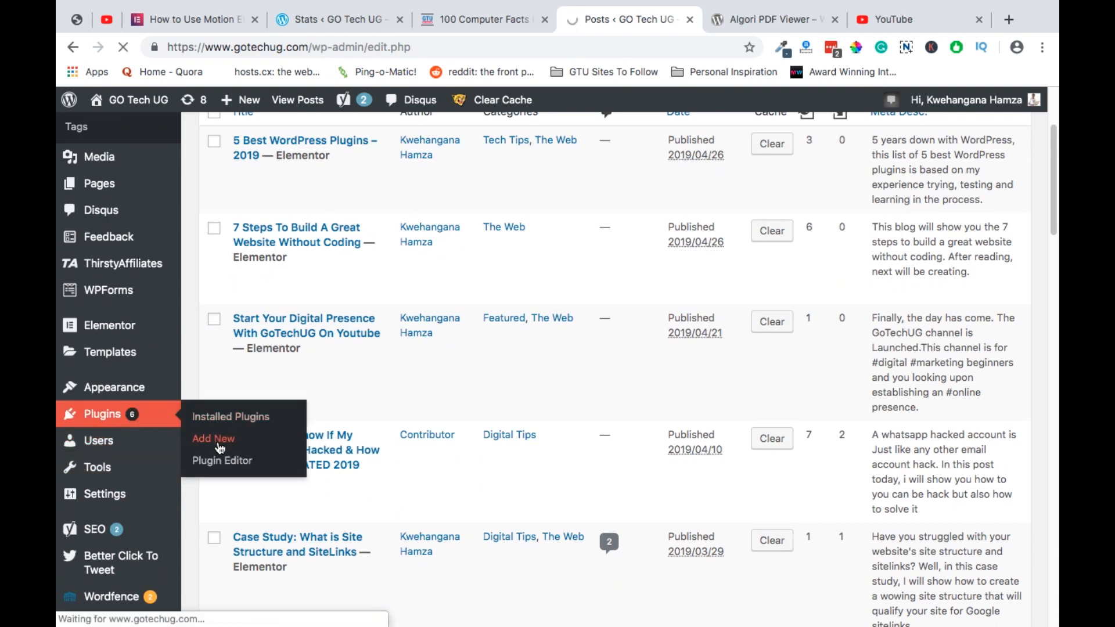
Step: Bring up Plugins > Add New in the admin and go back to the Algori plugin page
left_click(214, 439)
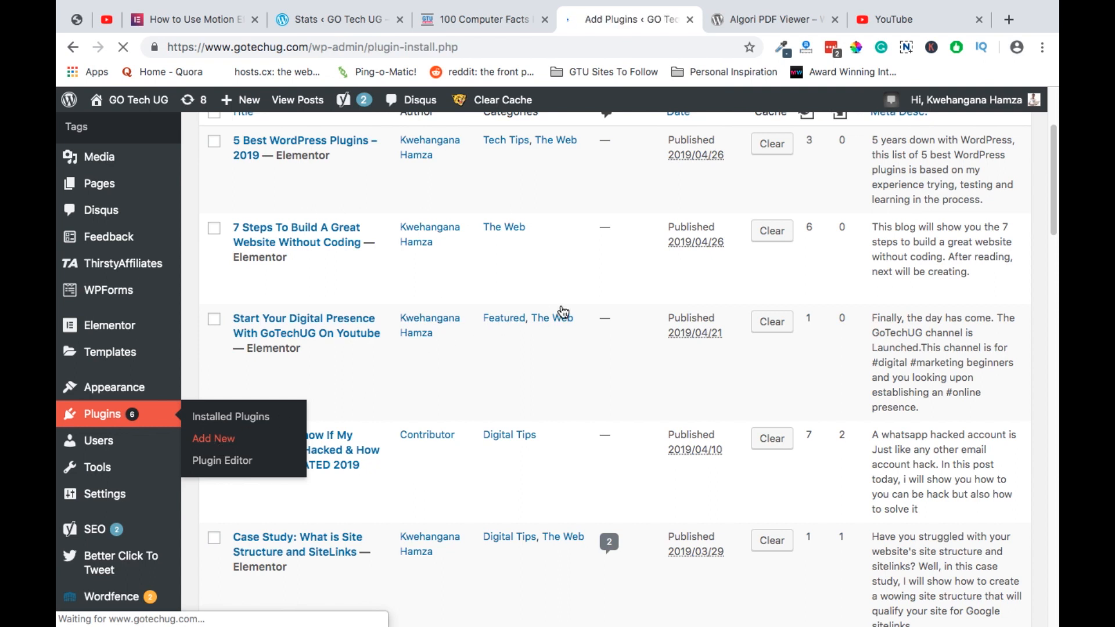
left_click(214, 439)
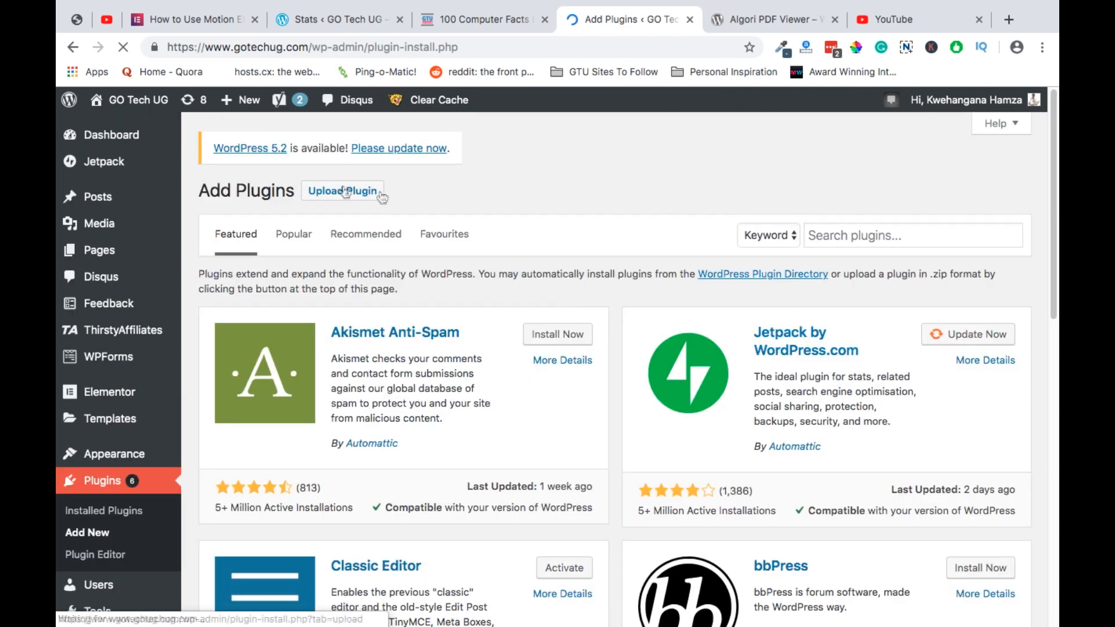
left_click(773, 20)
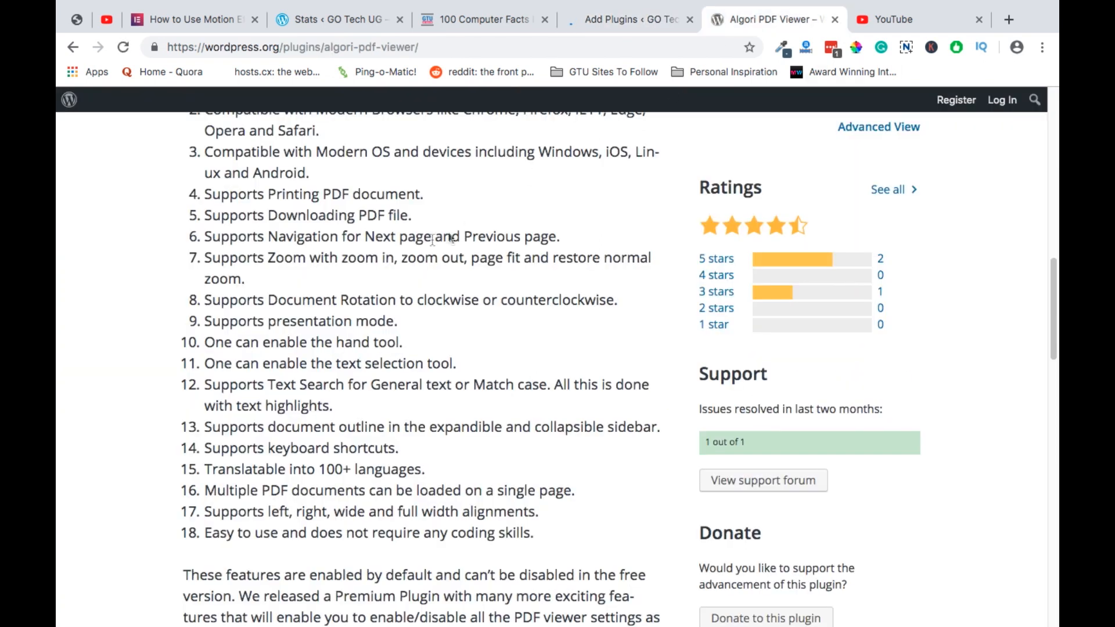
scroll("up", 3)
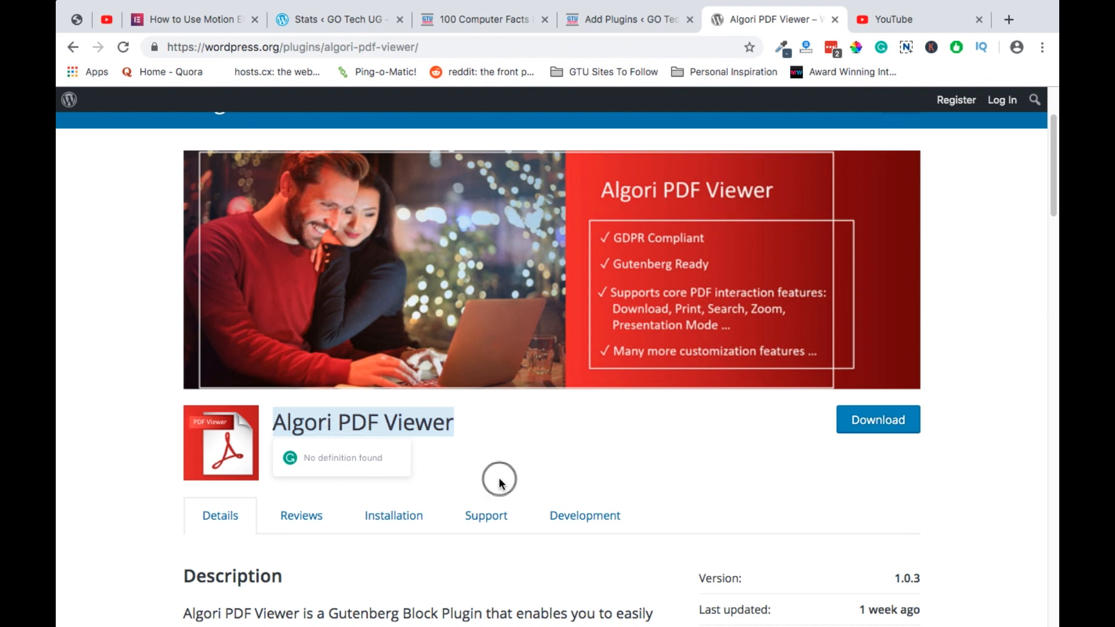
Step: Search Add Plugins for 'Algori PDF Viewer', install it and activate it
left_click(626, 19)
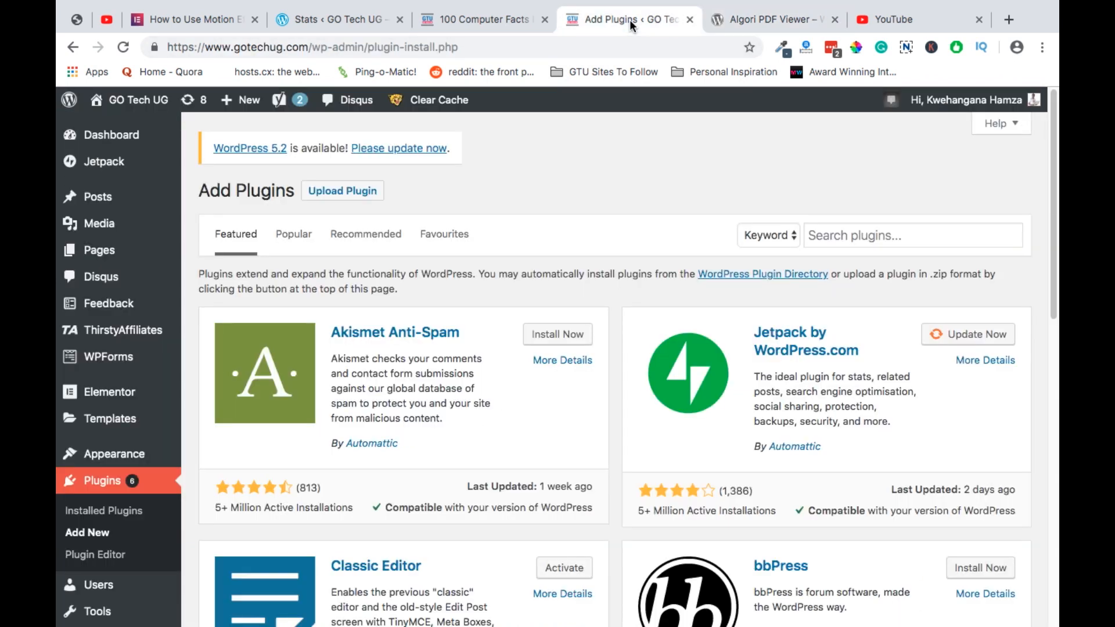
type("Algori PDF Viewer")
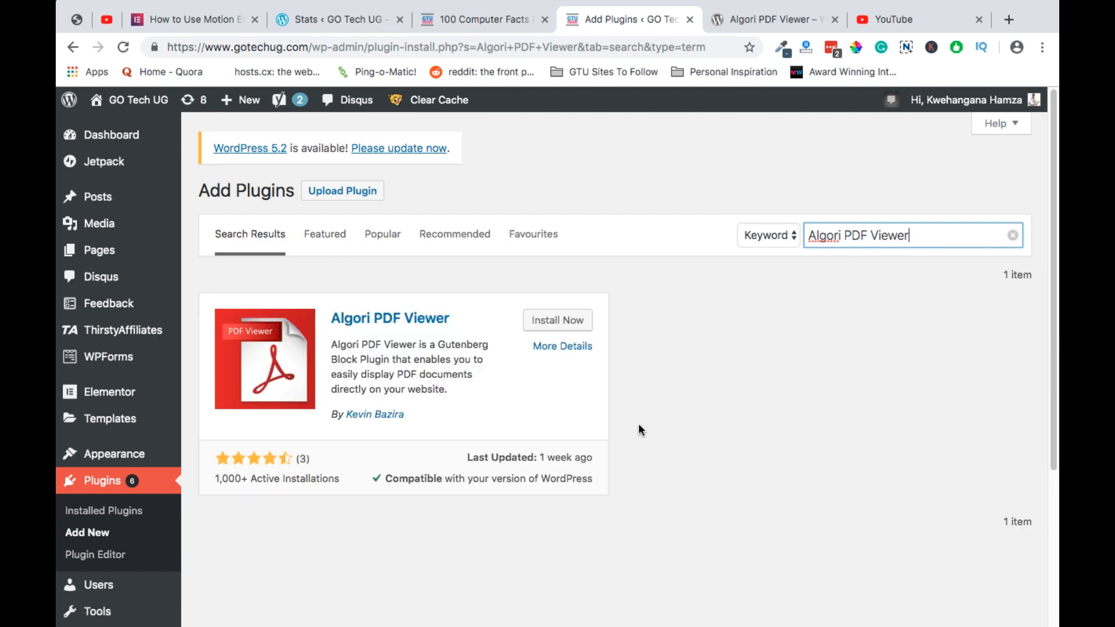
left_click(557, 320)
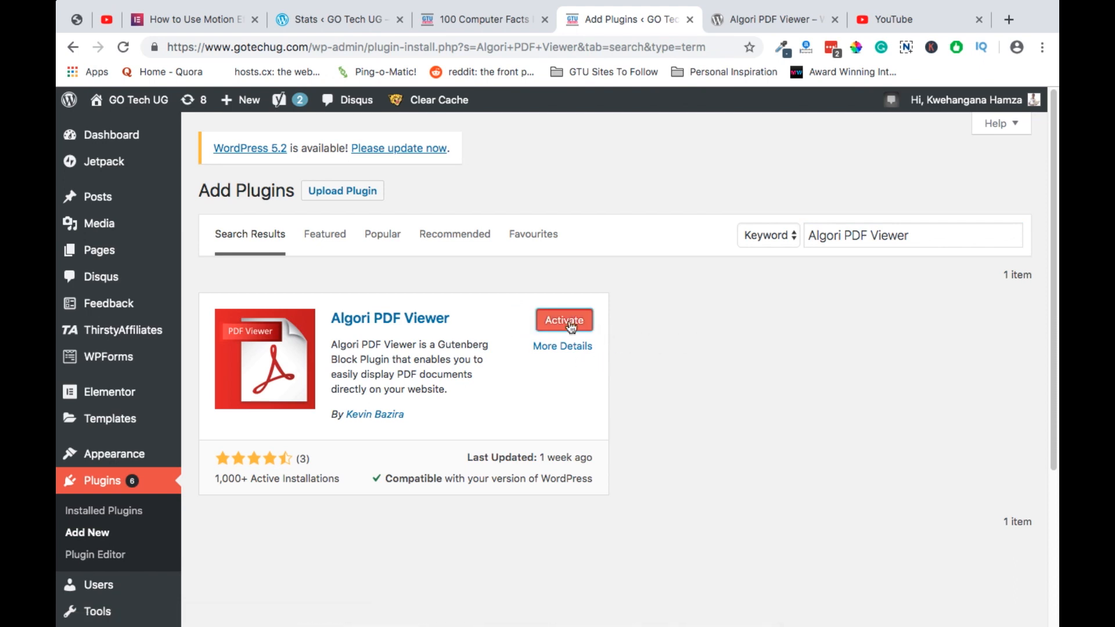
left_click(564, 321)
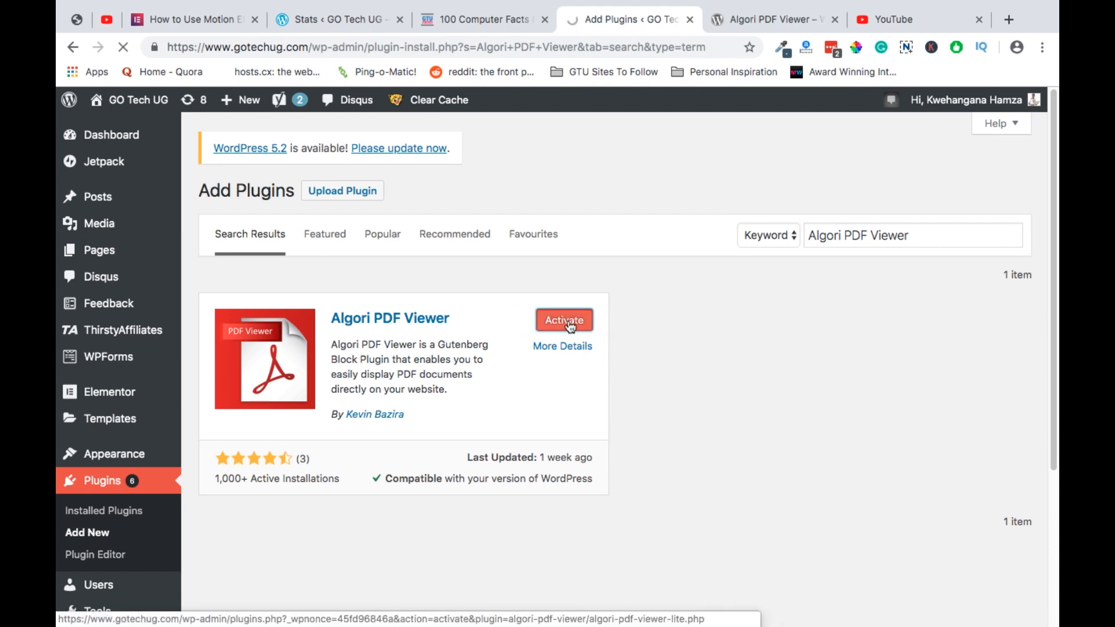
left_click(564, 321)
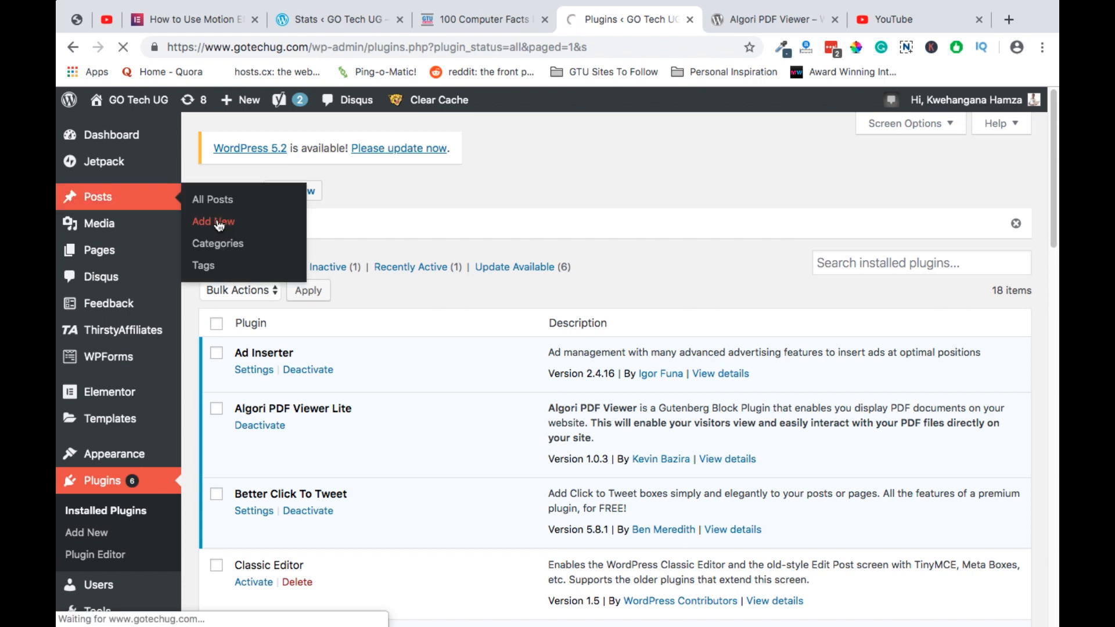
Step: Start a new post titled 'GCA Profile'
left_click(213, 221)
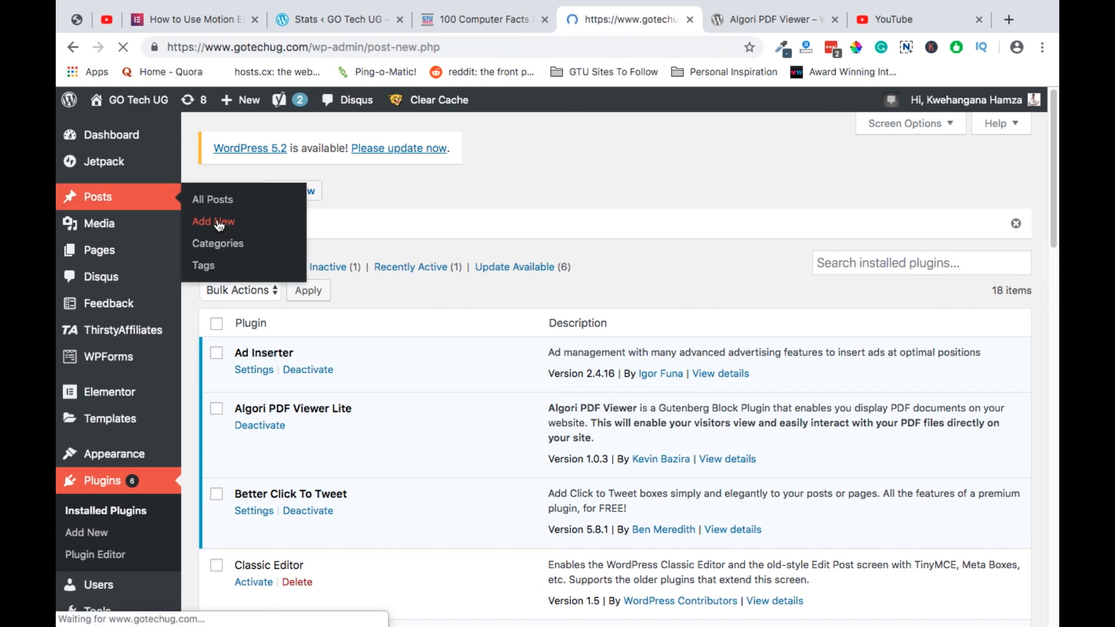
left_click(213, 221)
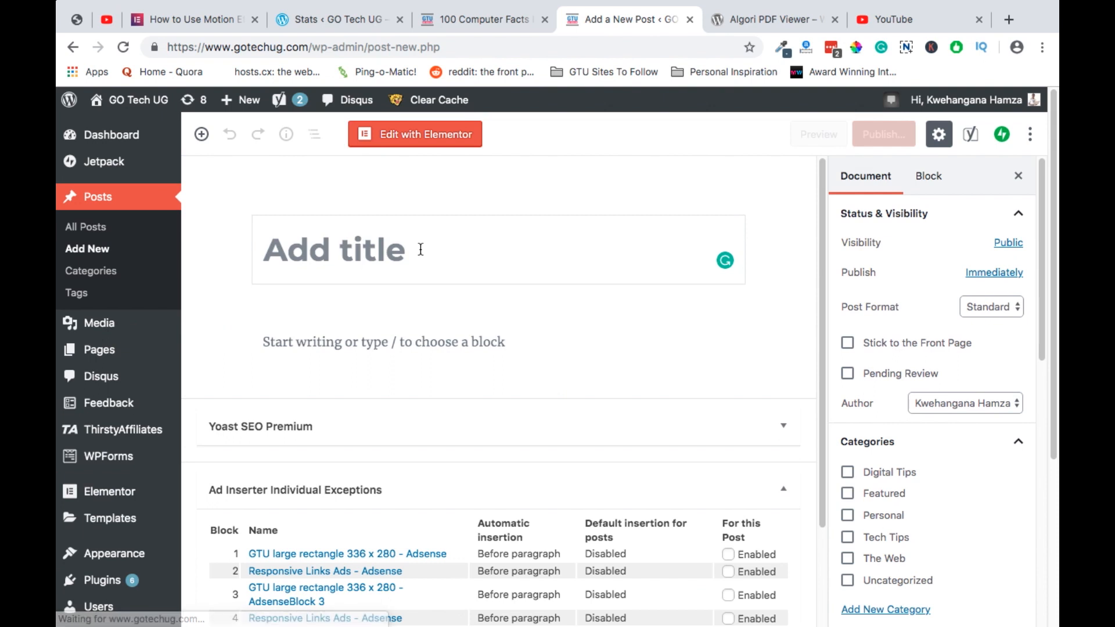
type("GCA Profile")
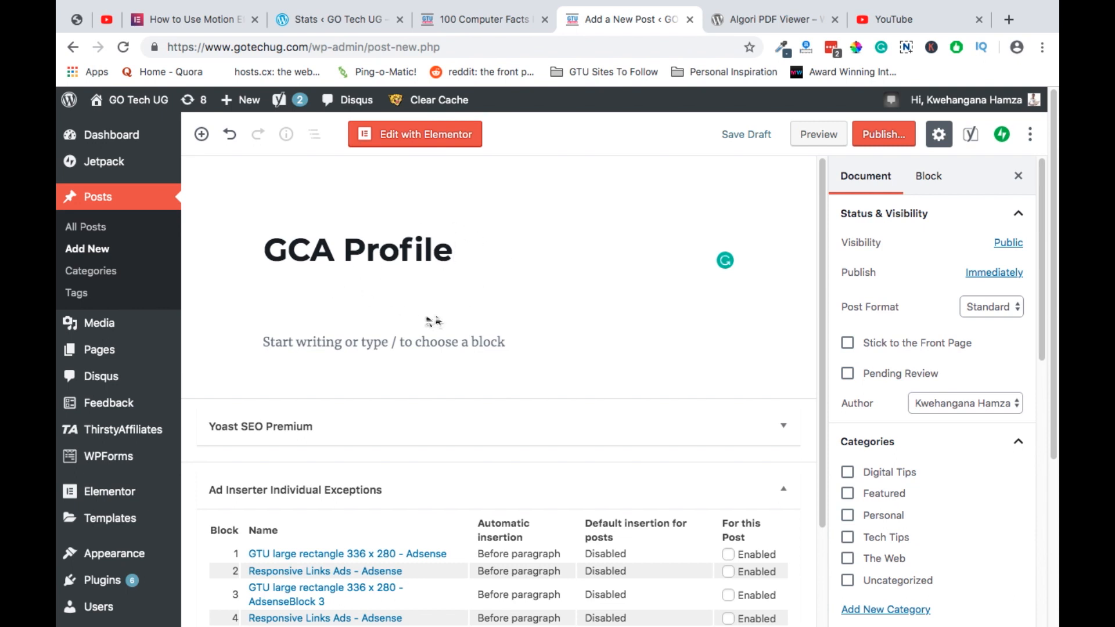
Step: Insert a PDF Viewer block below the title via the block inserter search 'pd'
left_click(384, 342)
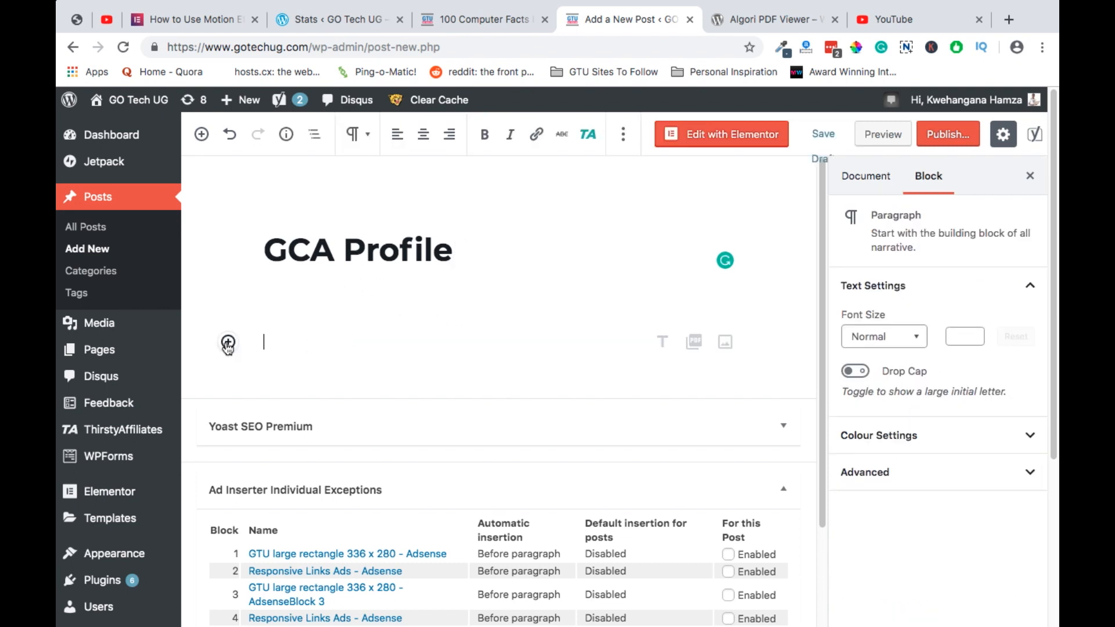
left_click(227, 342)
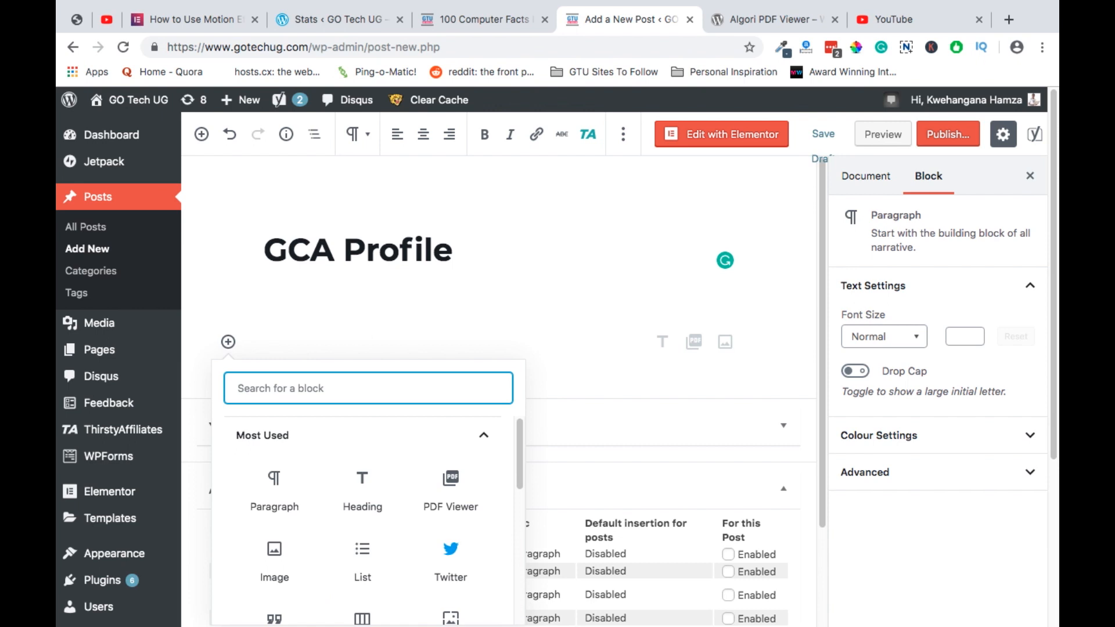
type("pd")
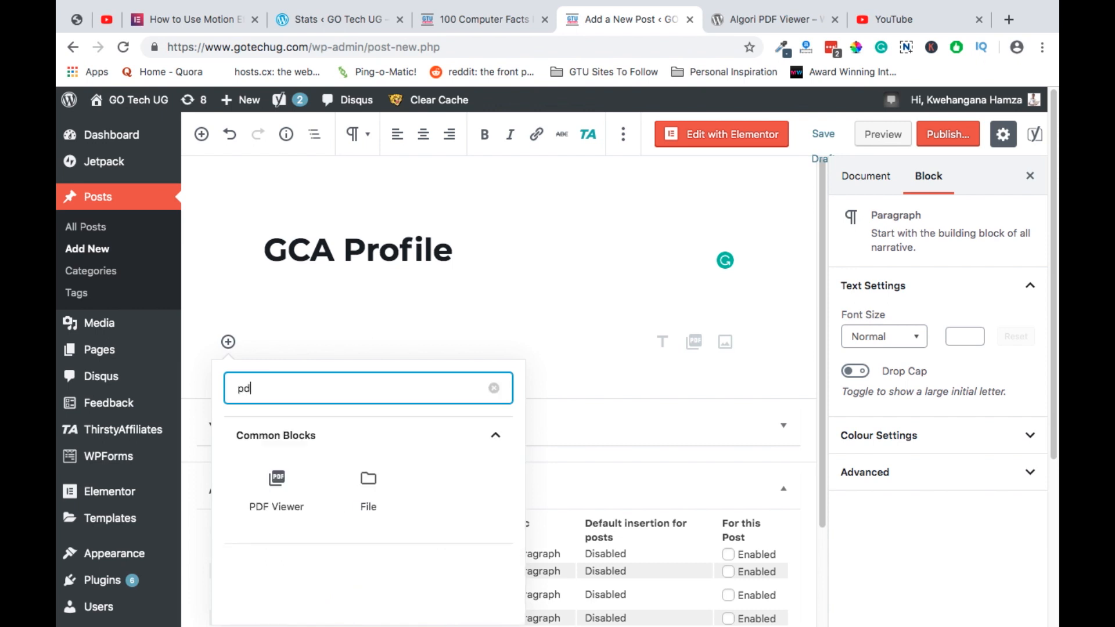
left_click(276, 487)
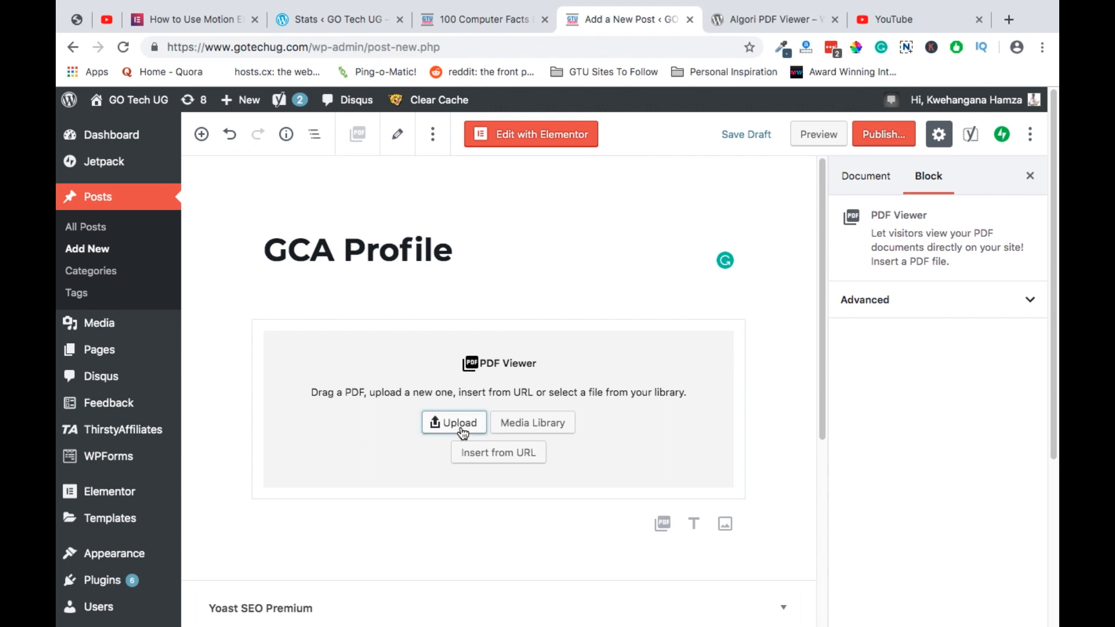
Step: Upload GCA Profile Digital.pdf from the Desktop into the PDF Viewer block
left_click(454, 422)
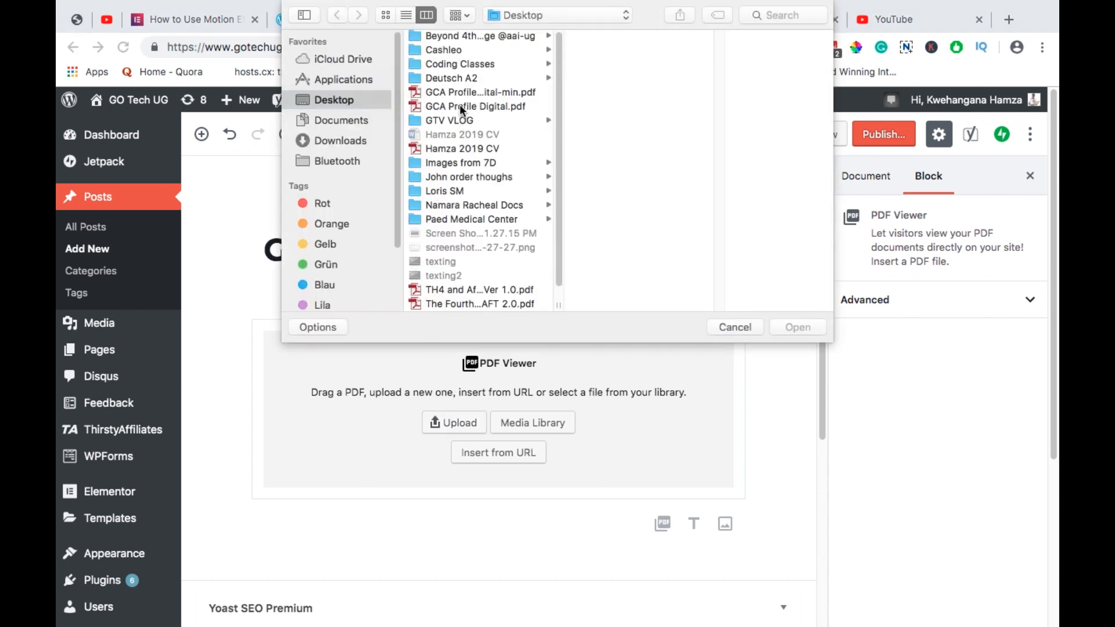
left_click(474, 106)
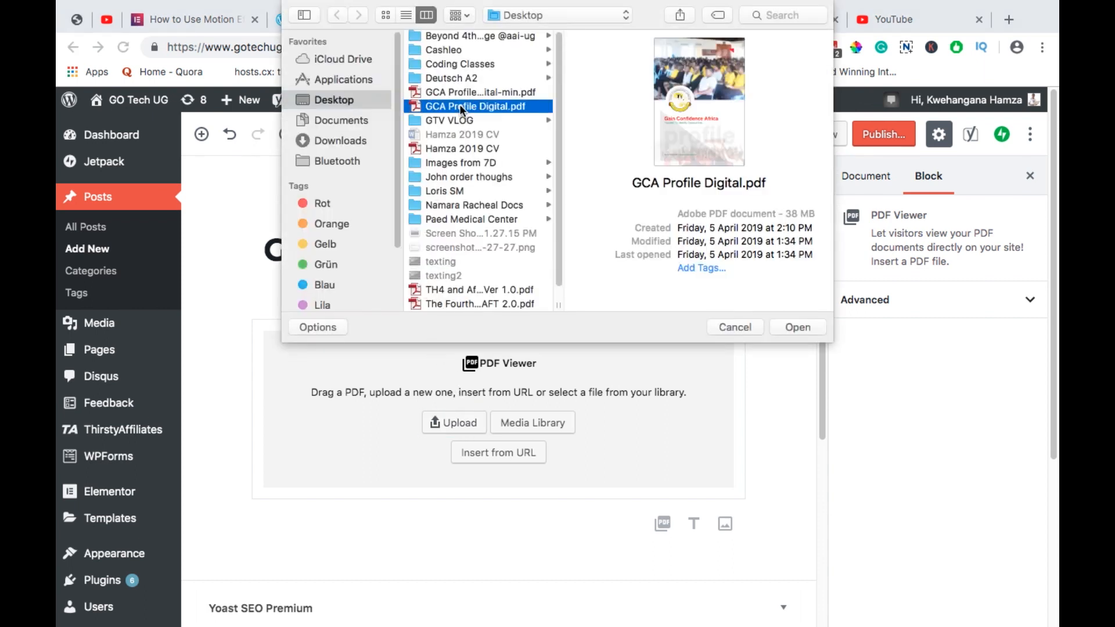
mouse_move(778, 309)
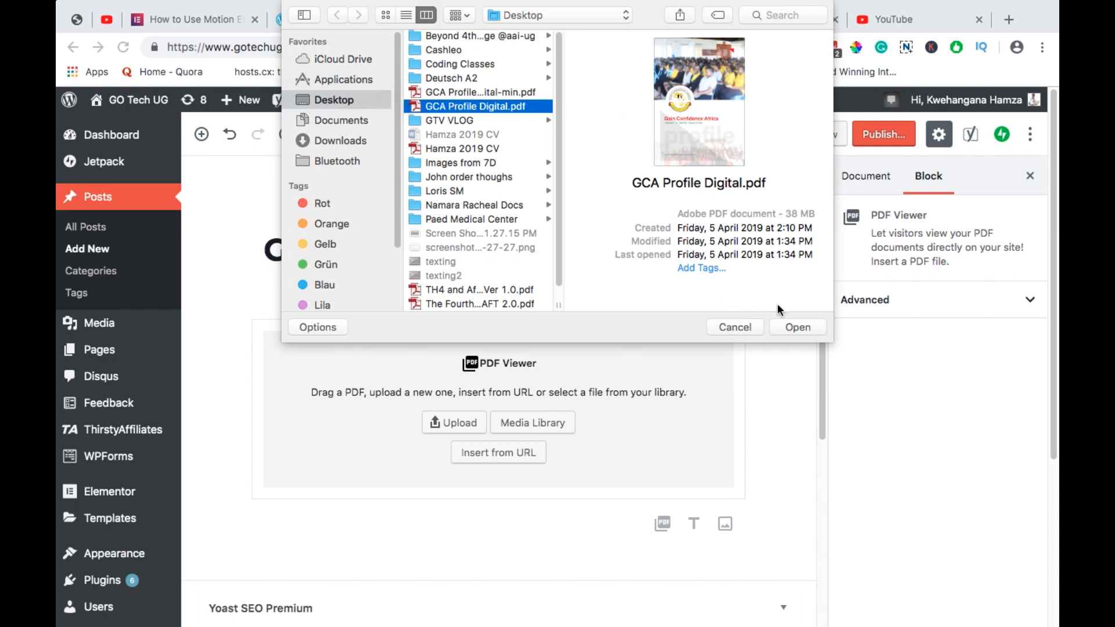
left_click(797, 328)
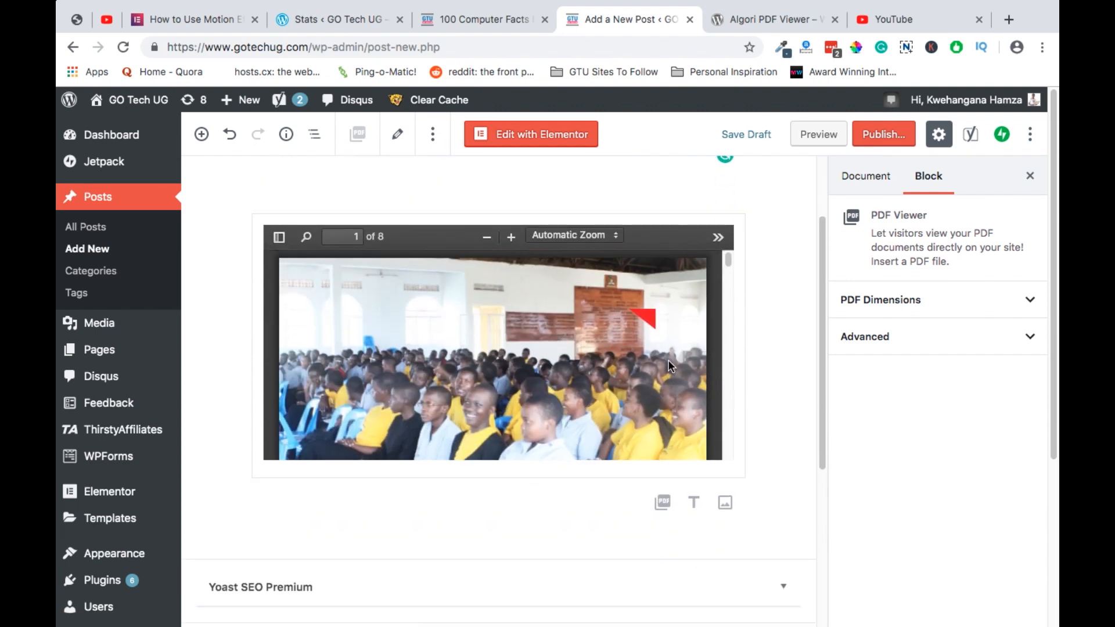
Step: Set the PDF Dimensions to width 600 and height 700 and show page thumbnails
scroll("down", 3)
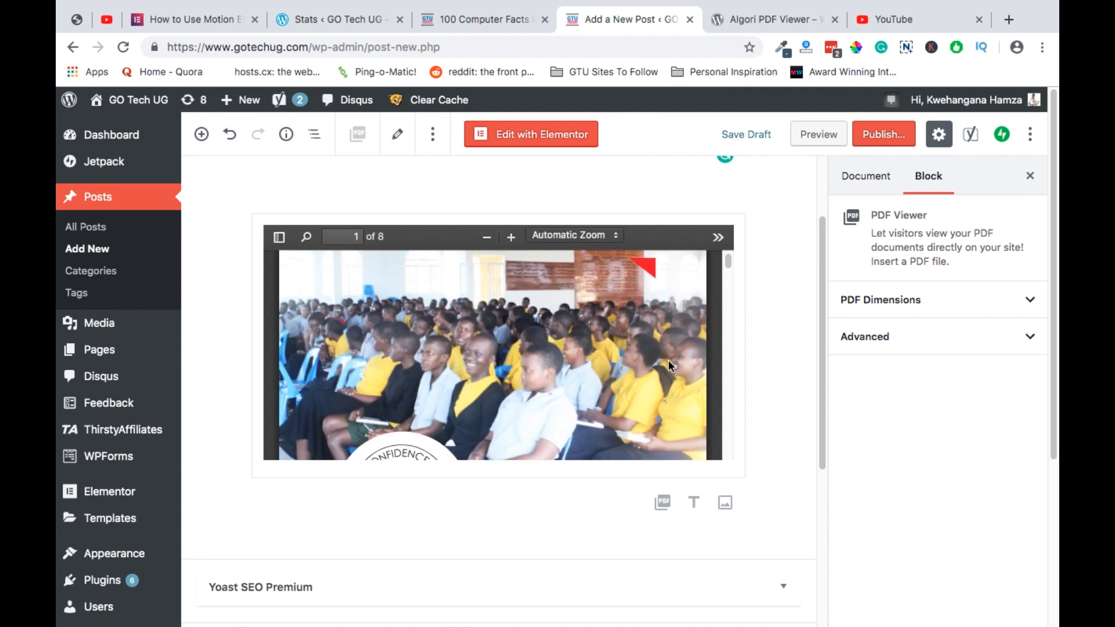
mouse_move(466, 324)
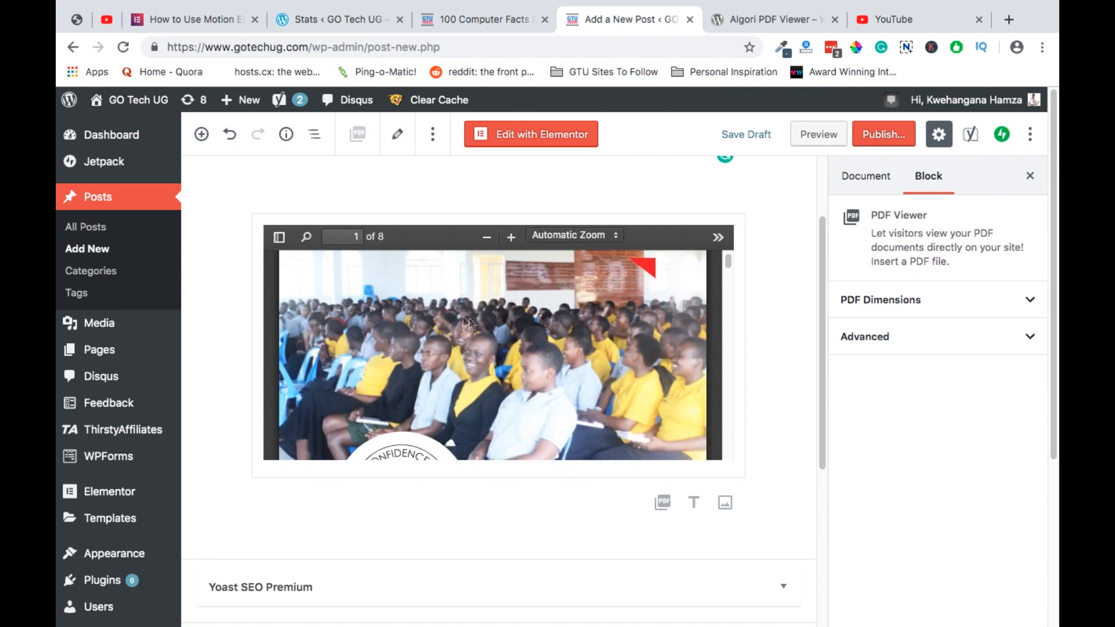
mouse_move(503, 324)
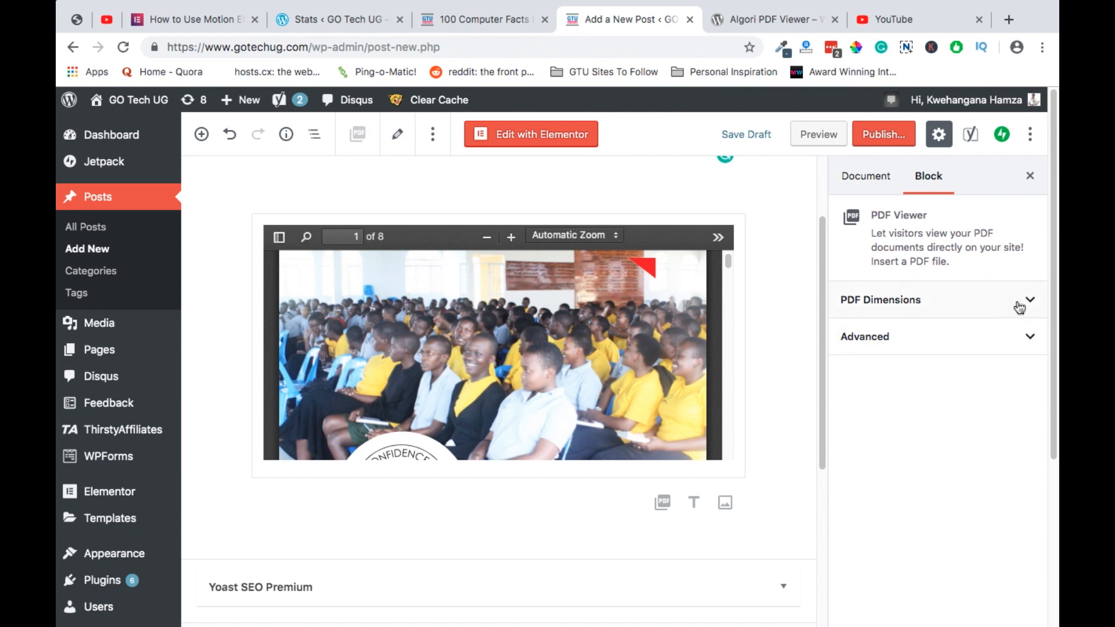
left_click(1020, 300)
type("700")
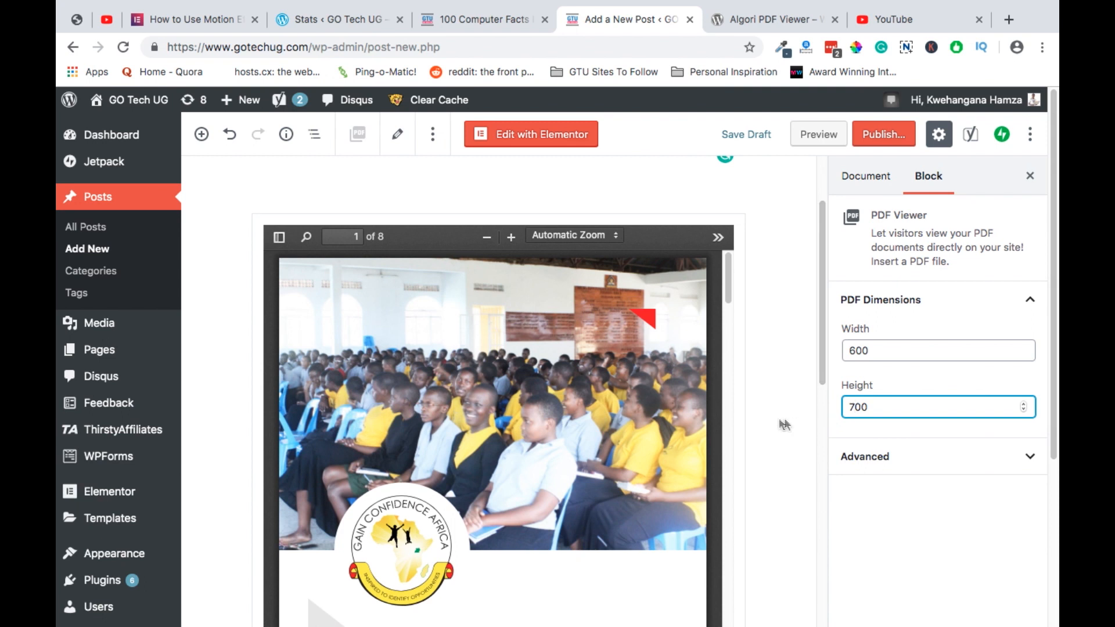
mouse_move(597, 369)
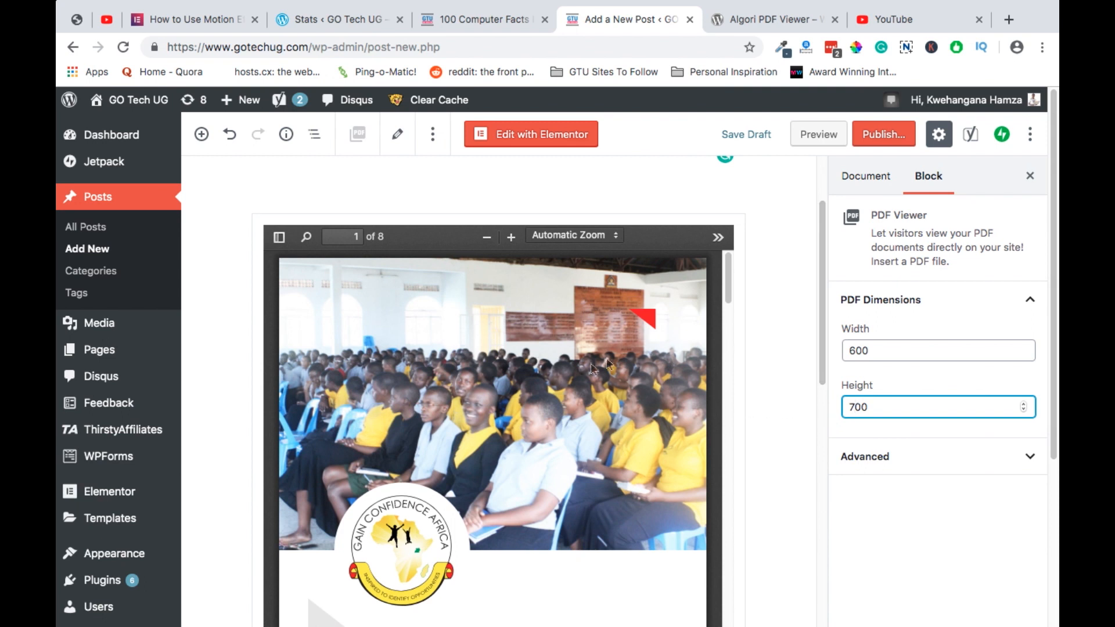
mouse_move(927, 448)
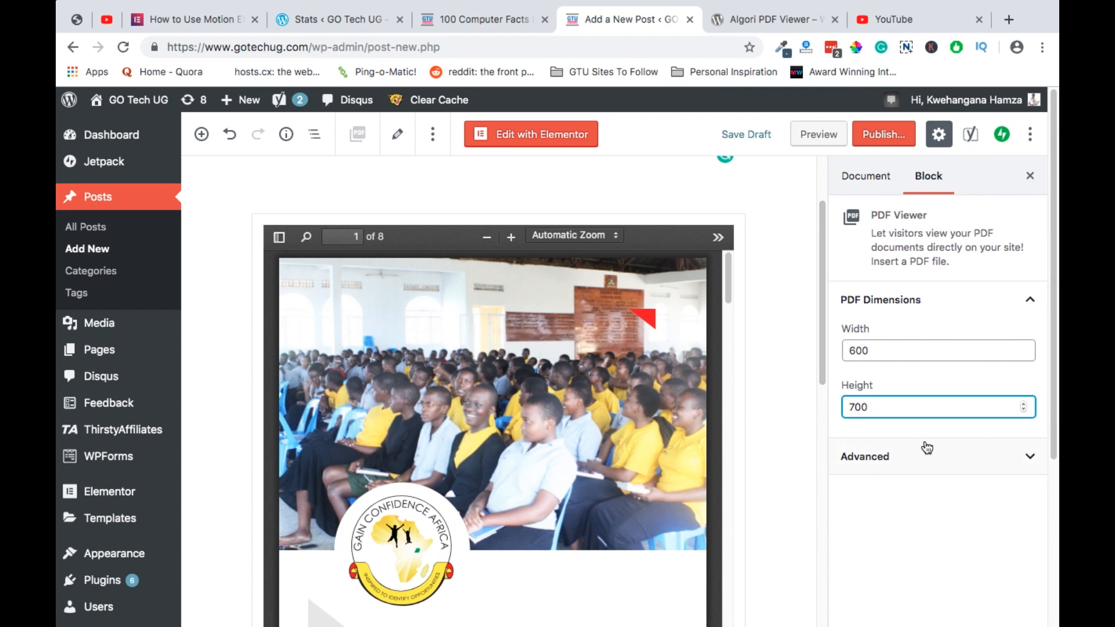
scroll("down", 3)
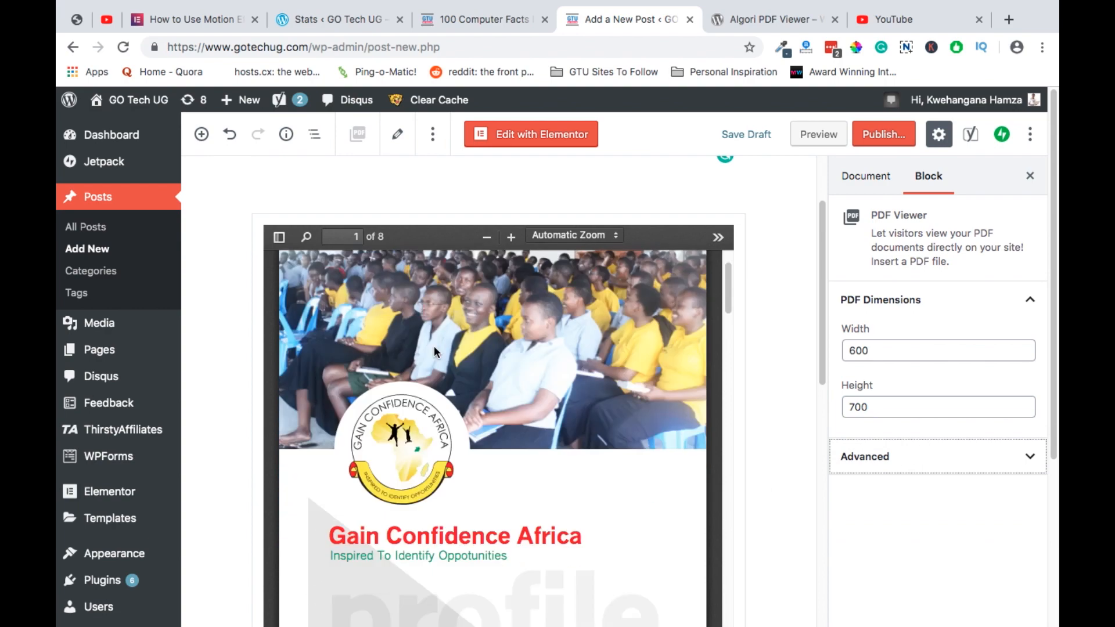
scroll("down", 3)
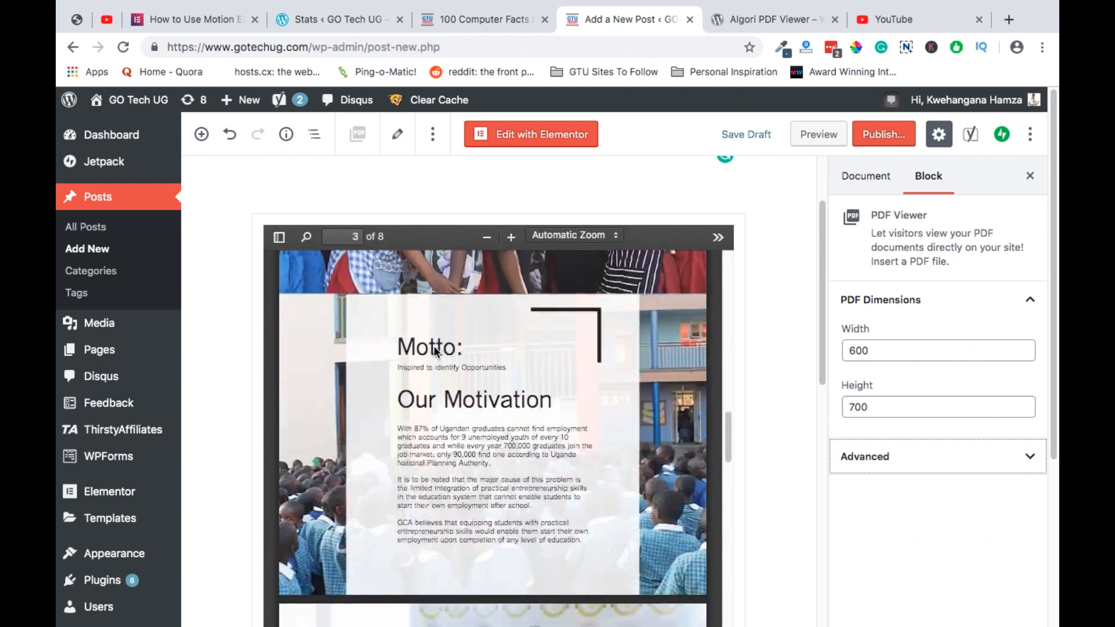
scroll("down", 3)
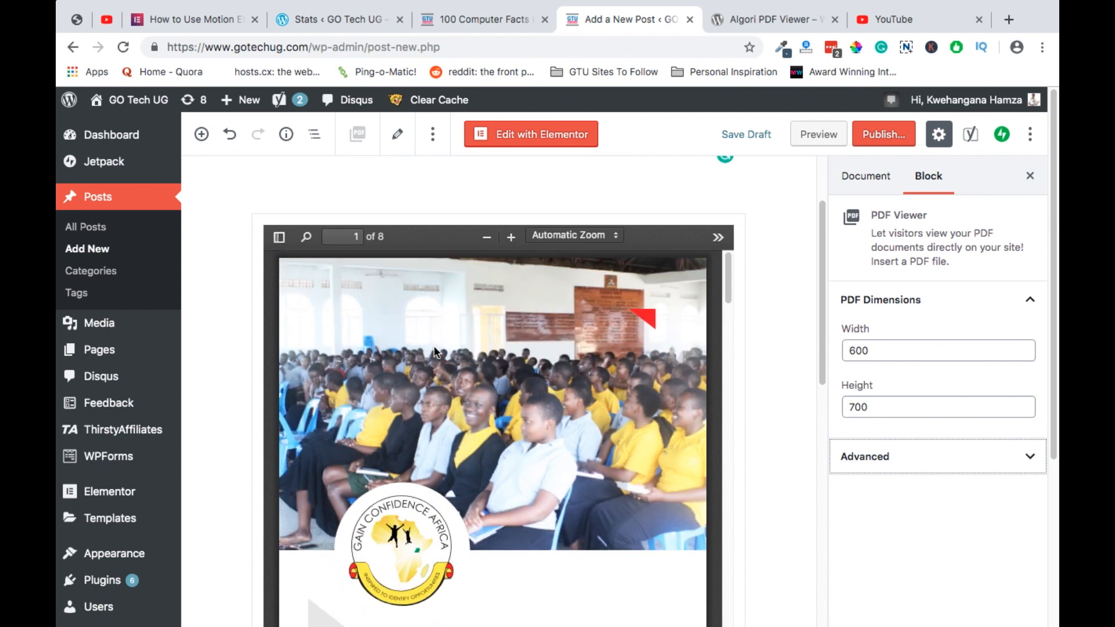
mouse_move(291, 262)
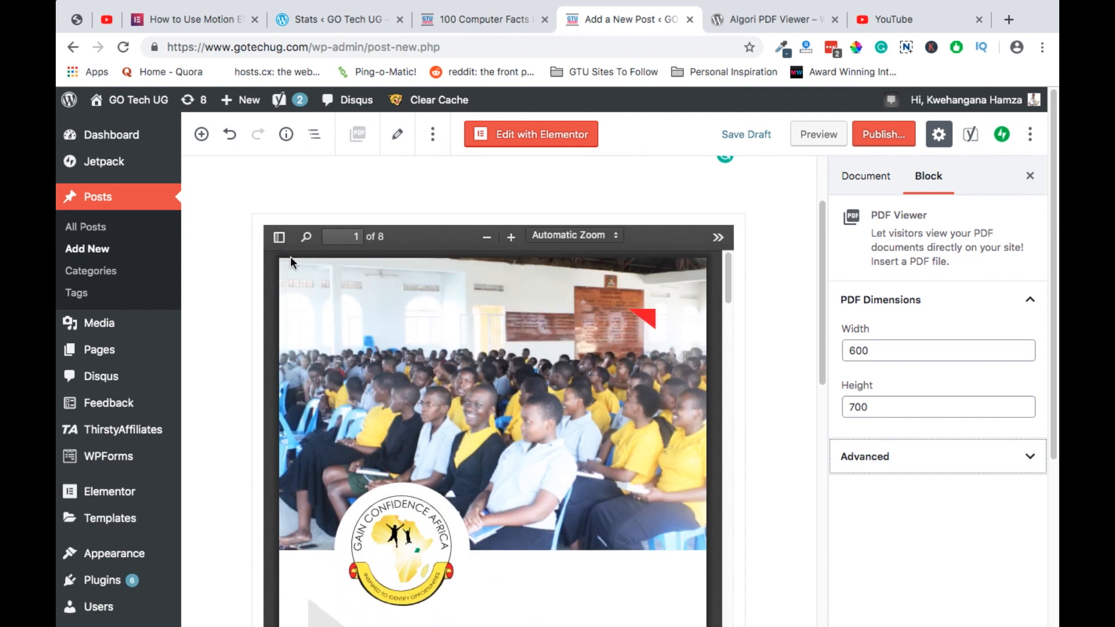
left_click(278, 237)
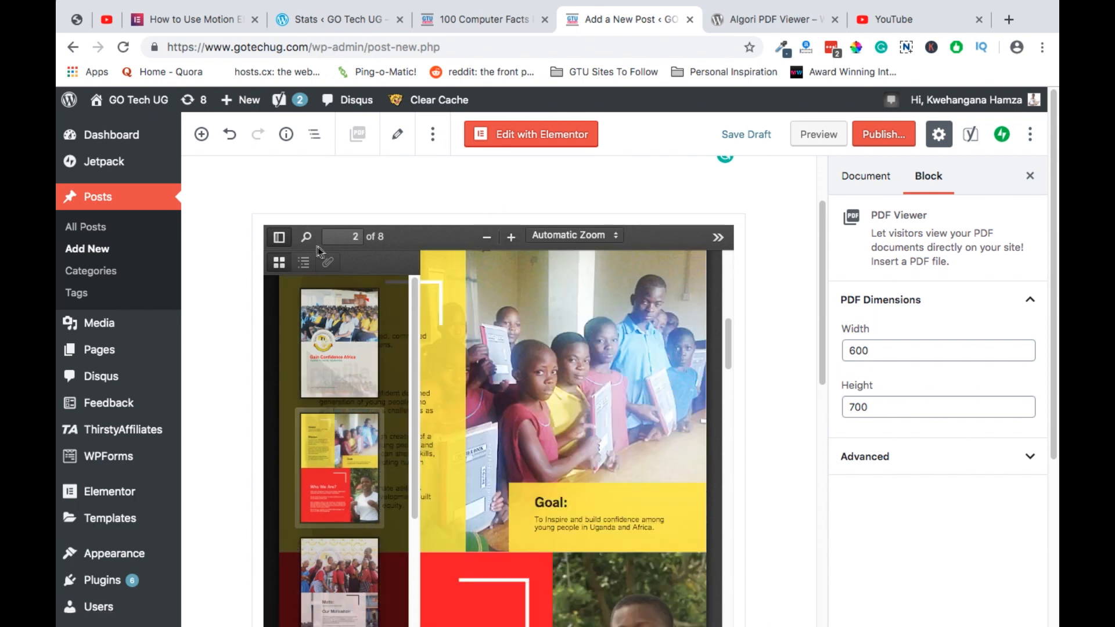
Step: Zoom the embedded PDF to 100% and switch to the Hand Tool for panning
left_click(511, 236)
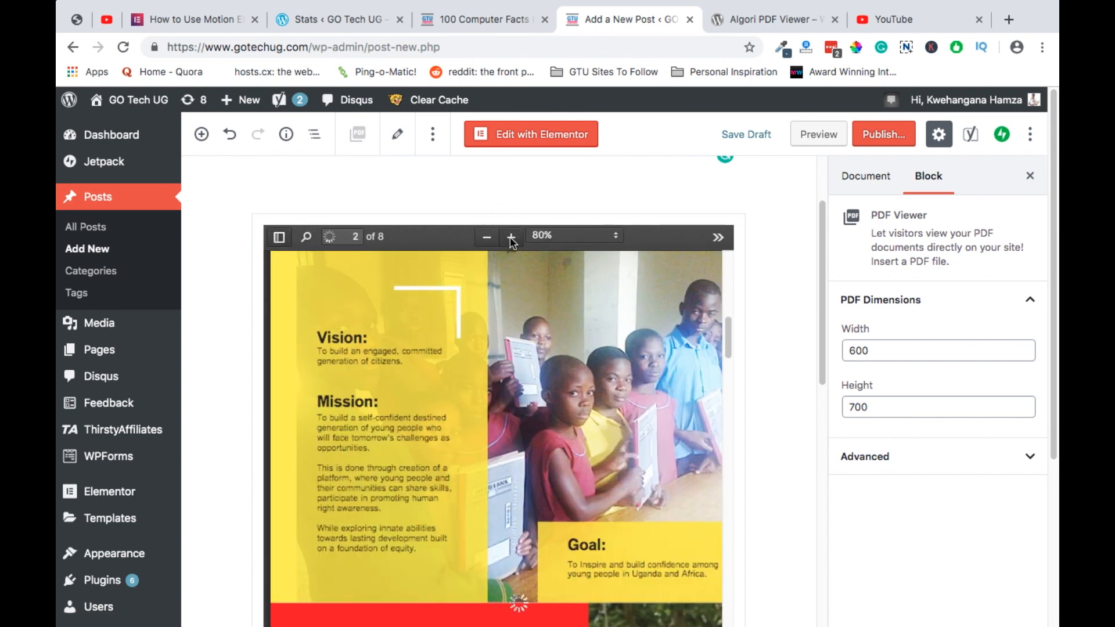
left_click(511, 237)
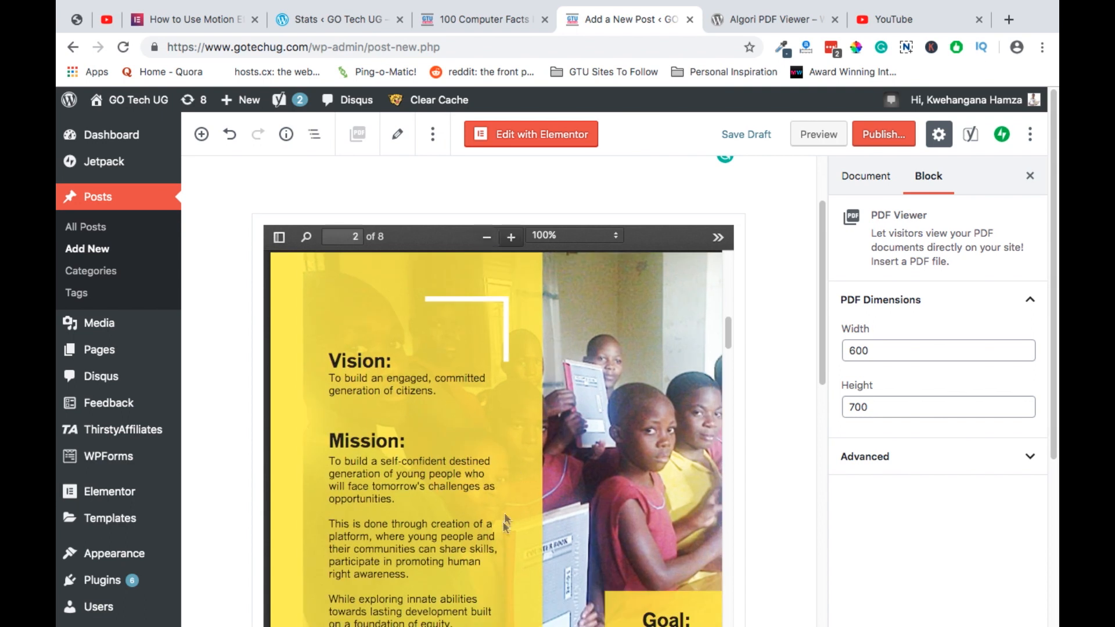
mouse_move(767, 331)
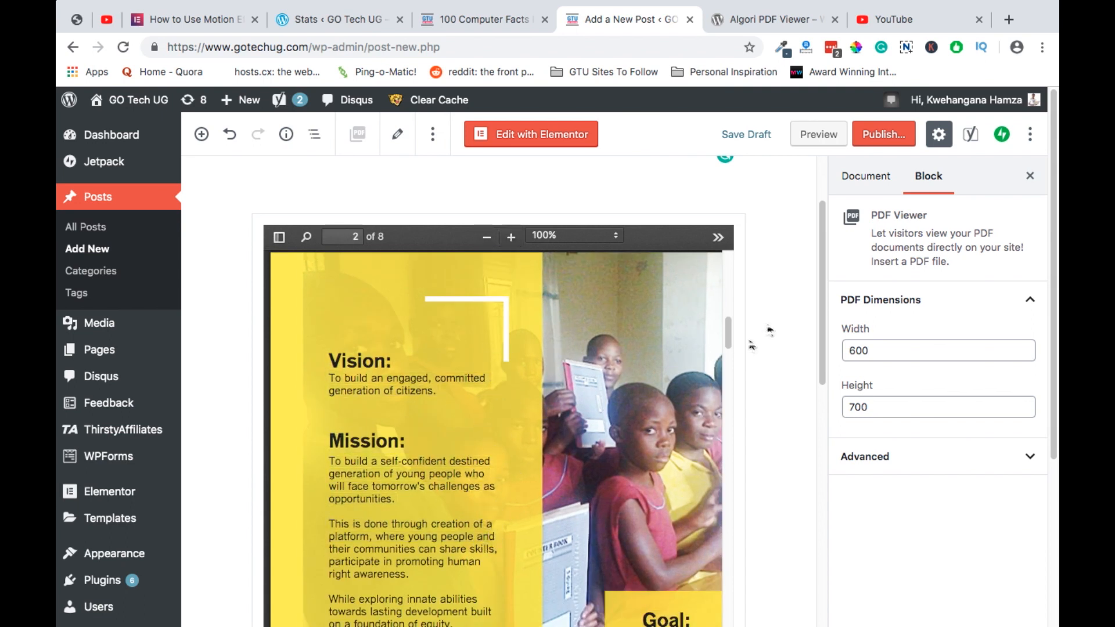
left_click(717, 237)
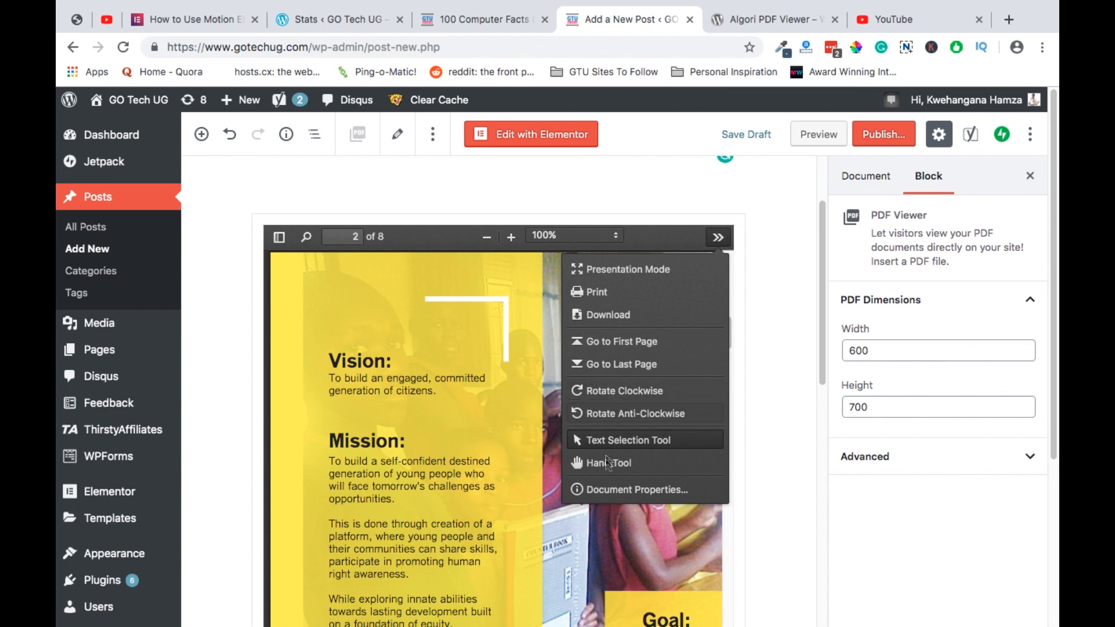
left_click(609, 464)
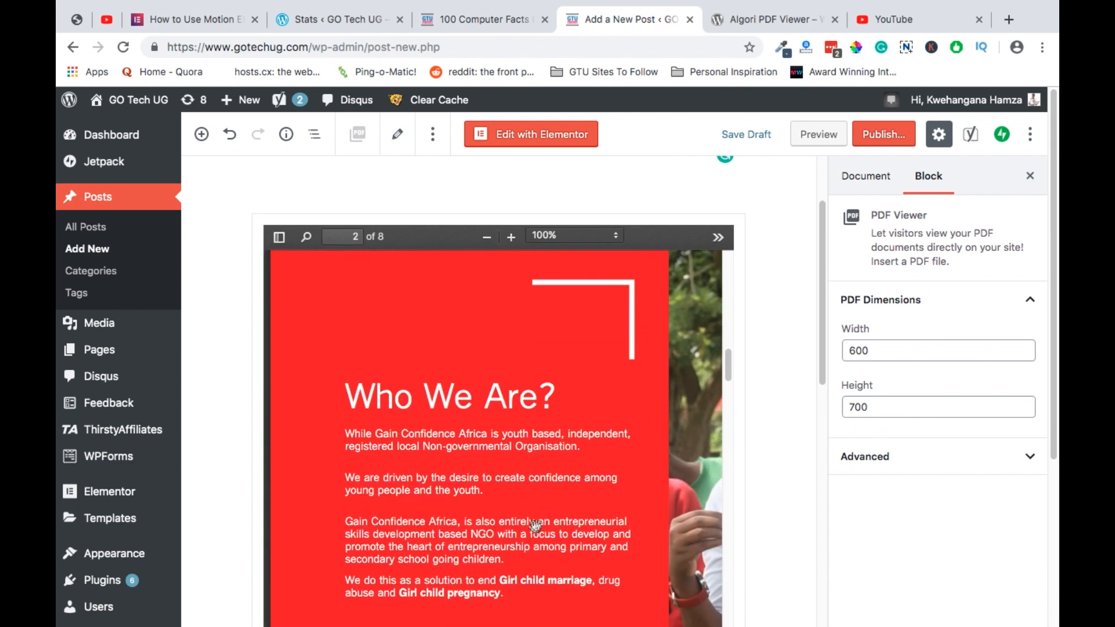
Step: Rotate the PDF clockwise from the >> tools menu and return to page 1
left_click(718, 237)
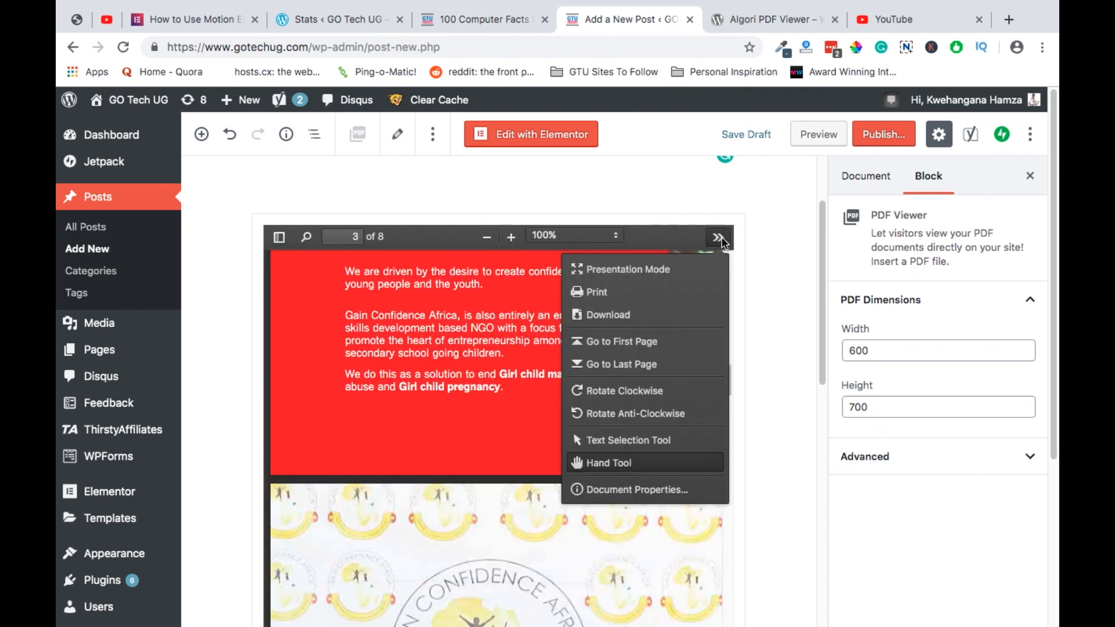
mouse_move(599, 318)
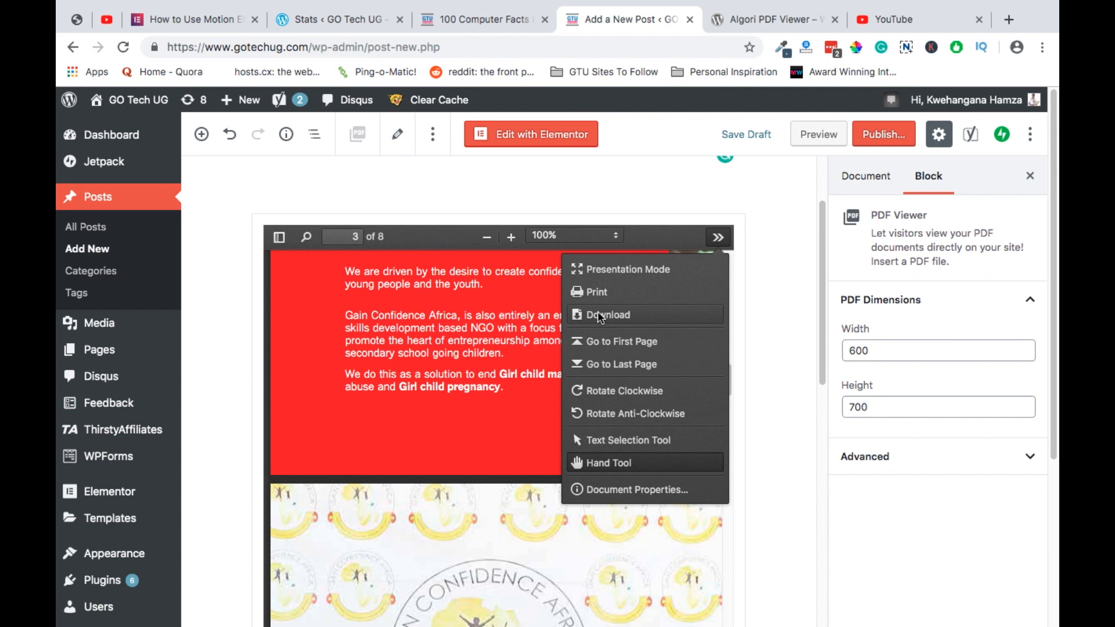
mouse_move(596, 292)
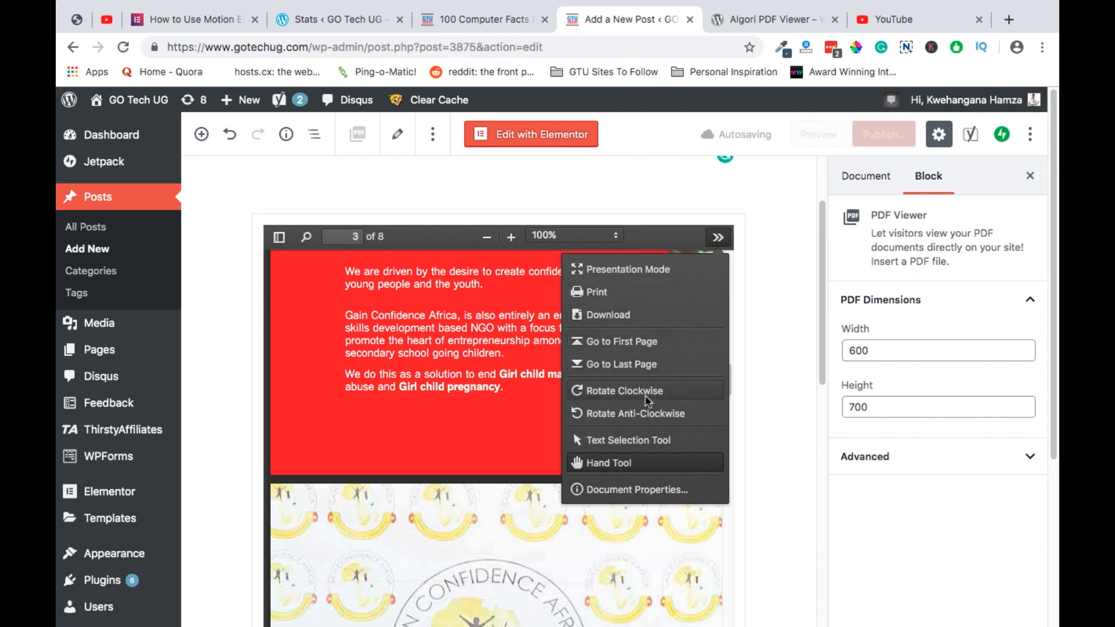
left_click(624, 391)
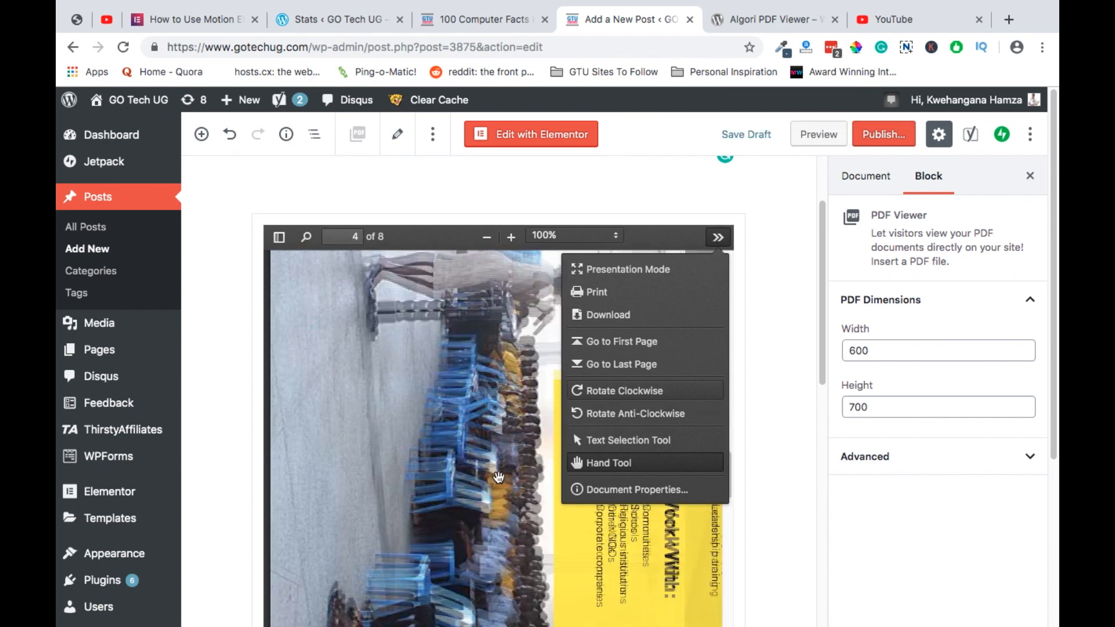
left_click(622, 341)
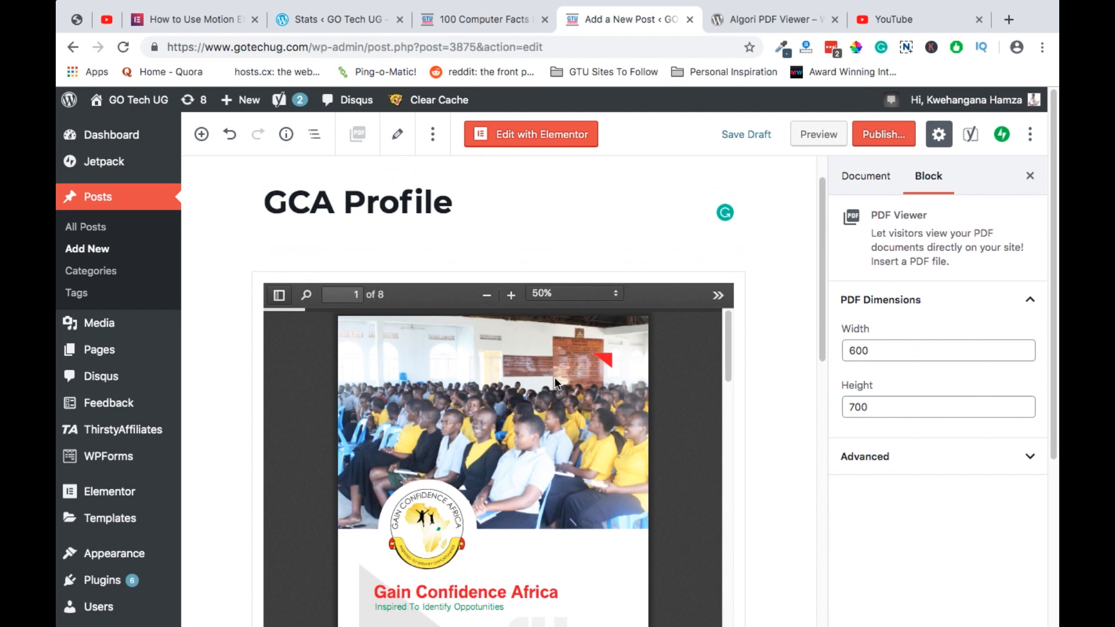
mouse_move(746, 134)
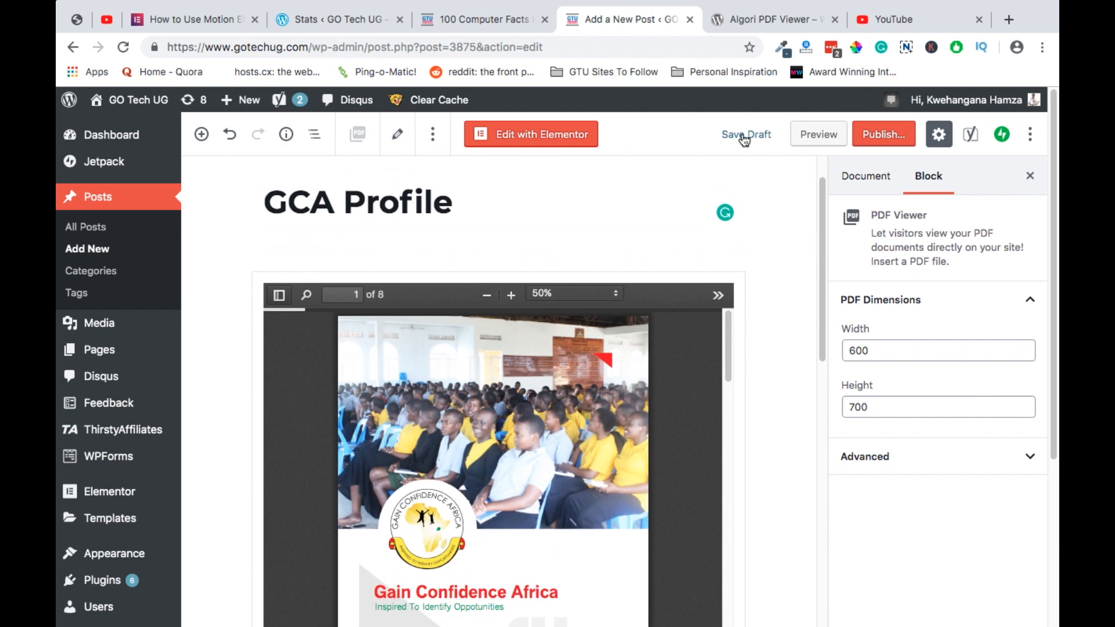
Step: Save the GCA Profile post as a draft and preview it on the site
left_click(746, 133)
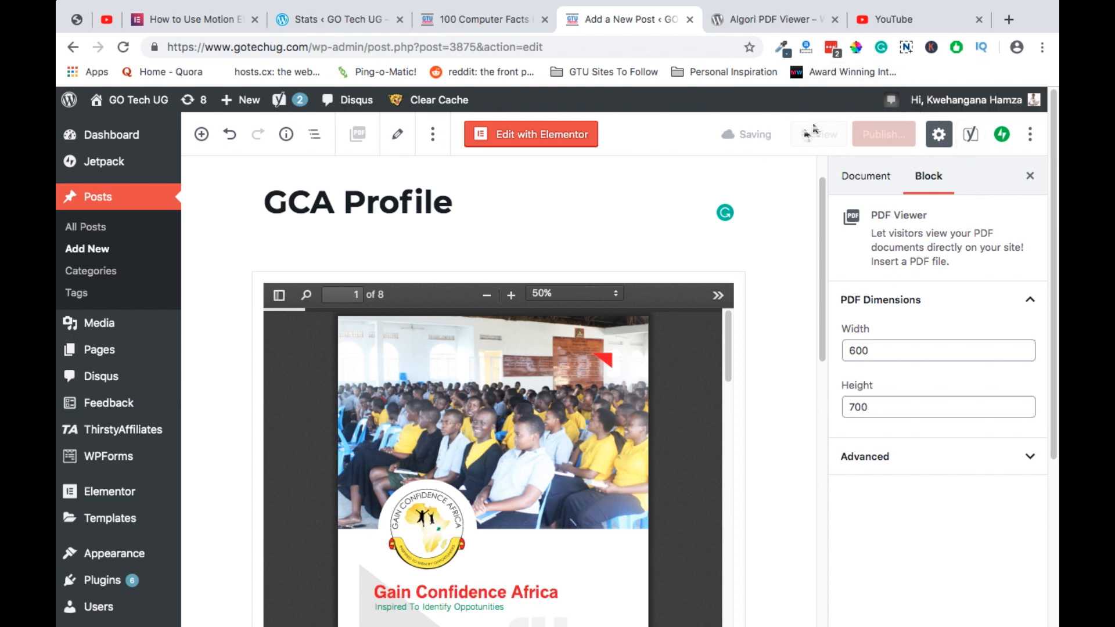
mouse_move(788, 218)
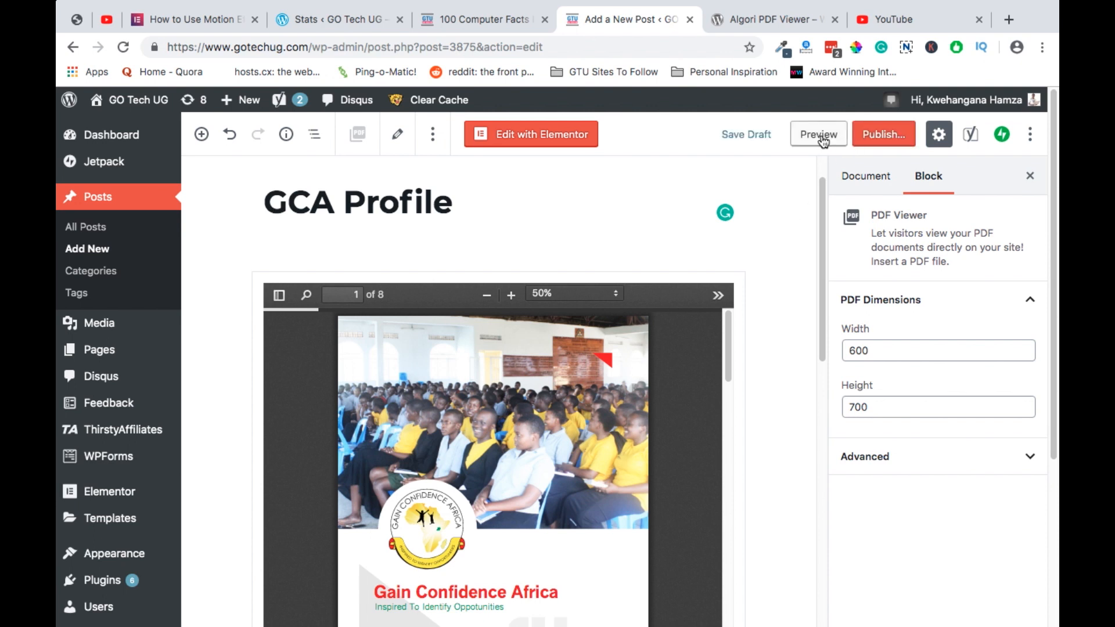
left_click(818, 134)
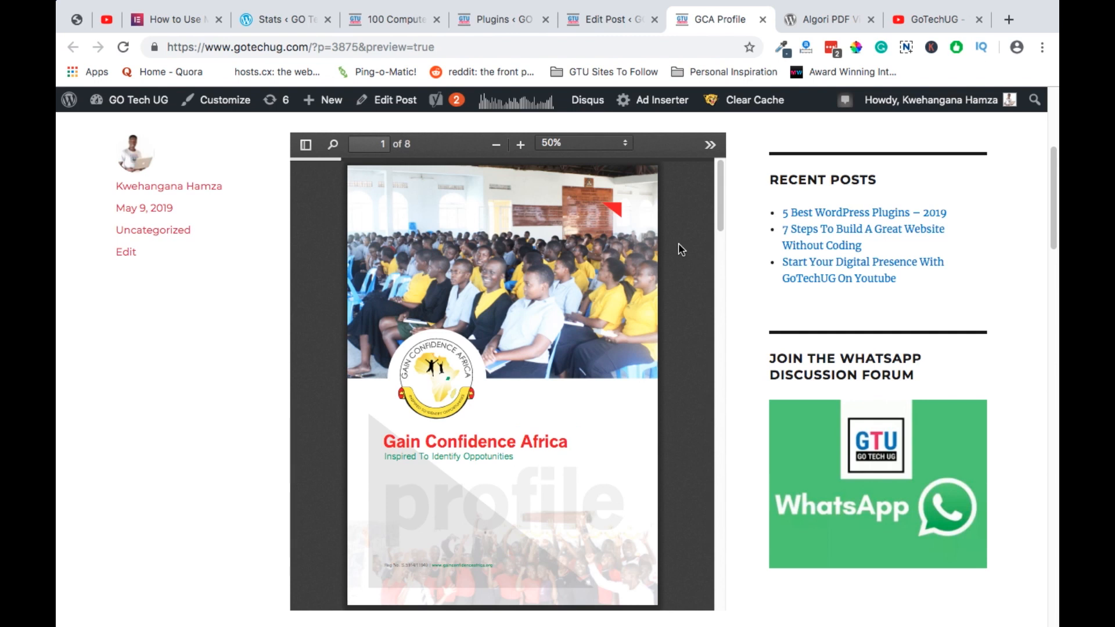
mouse_move(428, 394)
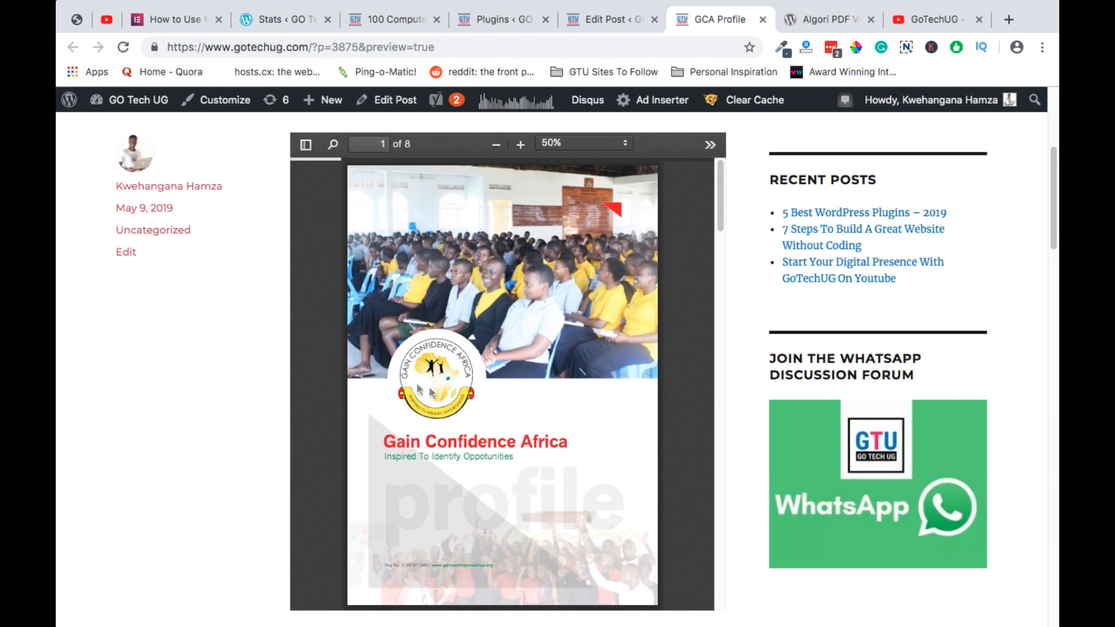
mouse_move(608, 359)
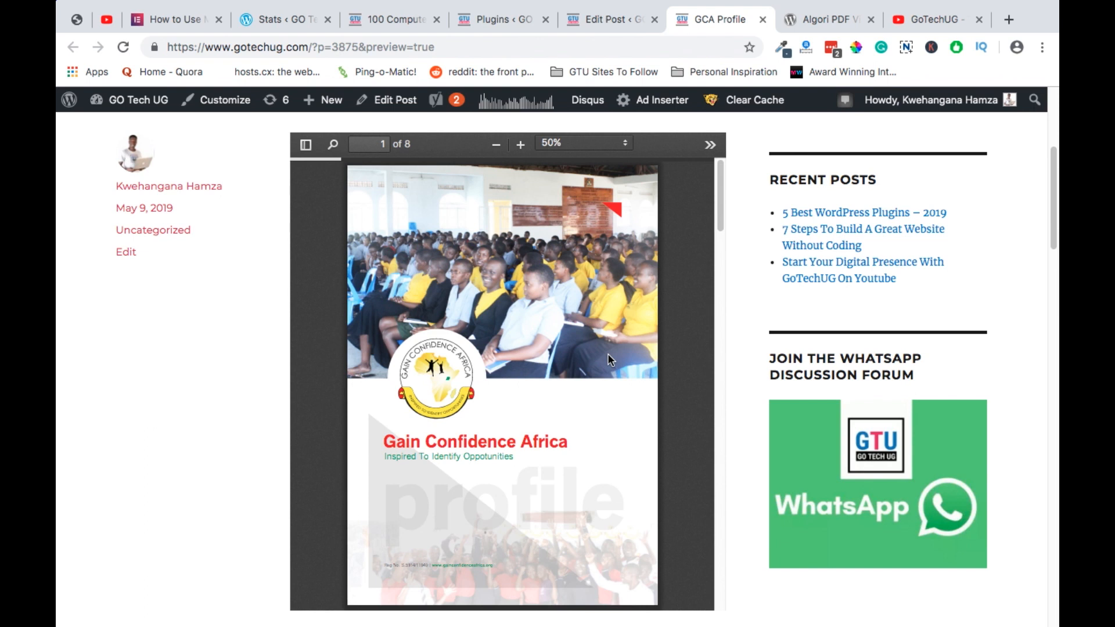
Step: In the preview's PDF viewer, rotate pages clockwise then back anti-clockwise
scroll("down", 3)
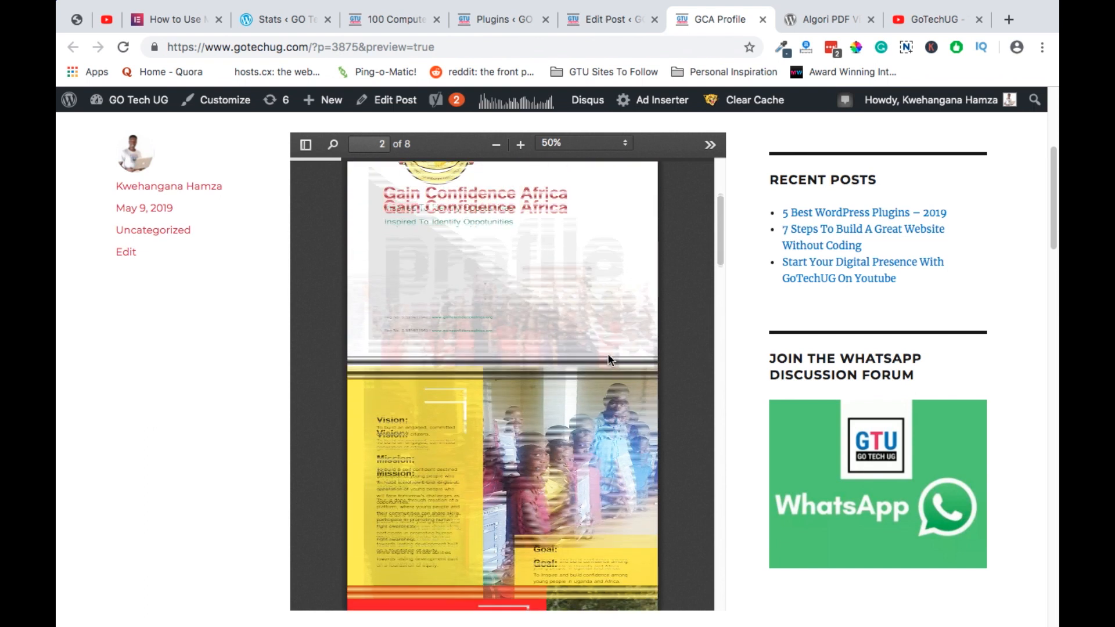
left_click(710, 144)
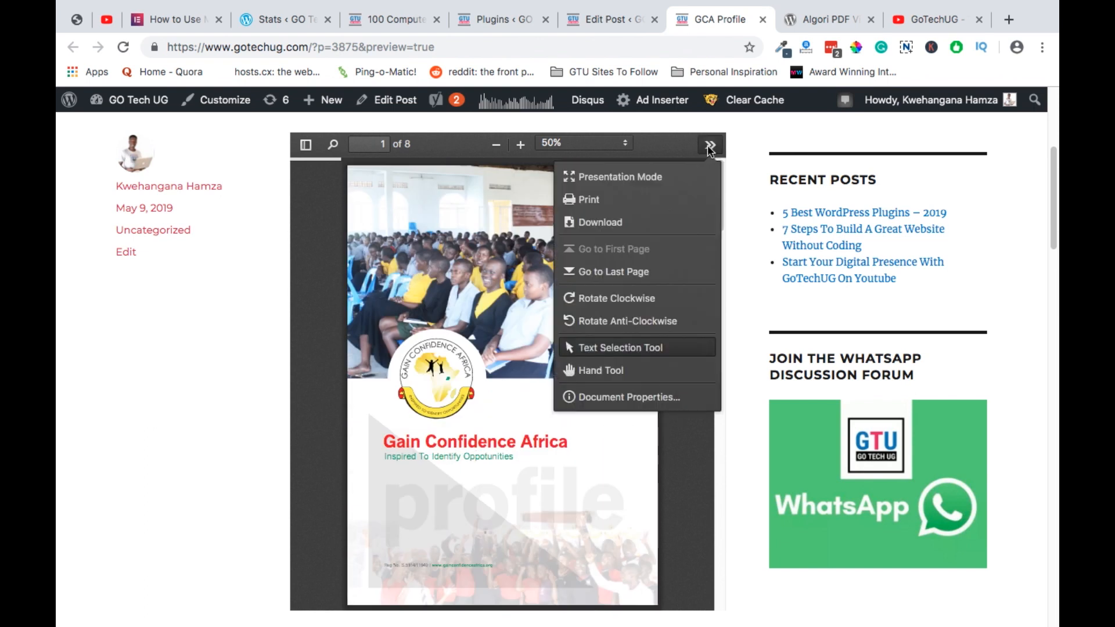
left_click(619, 176)
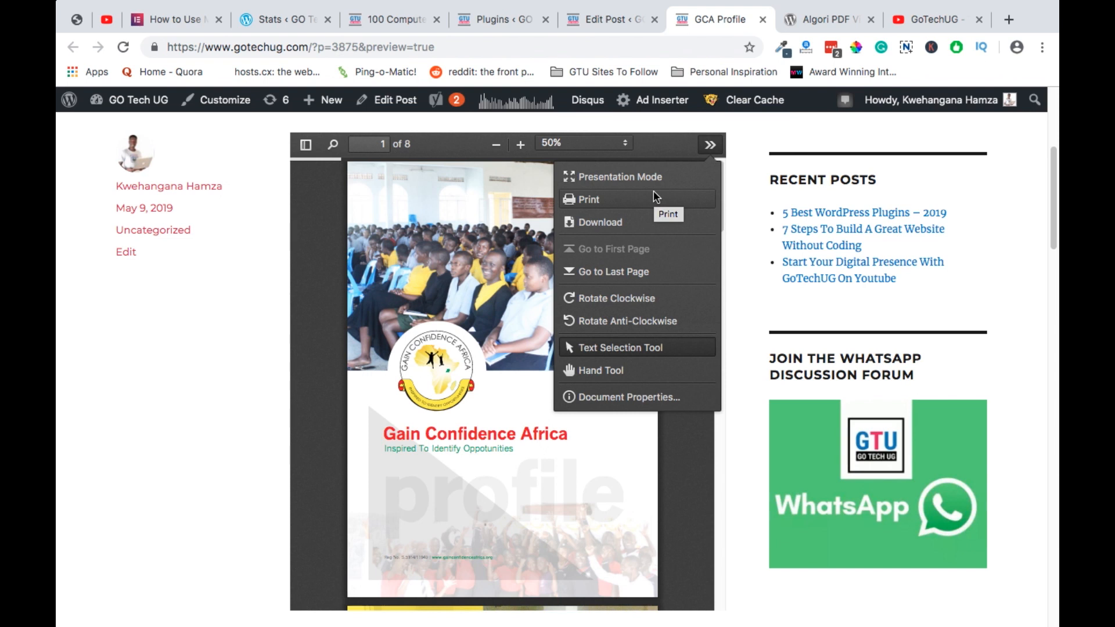
mouse_move(622, 309)
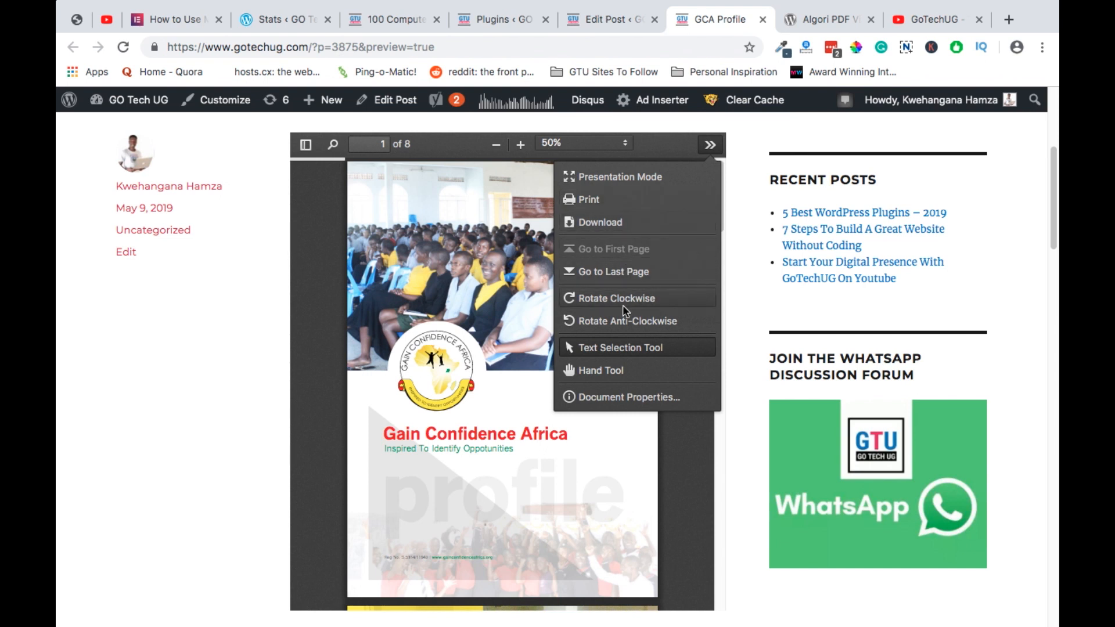
left_click(615, 299)
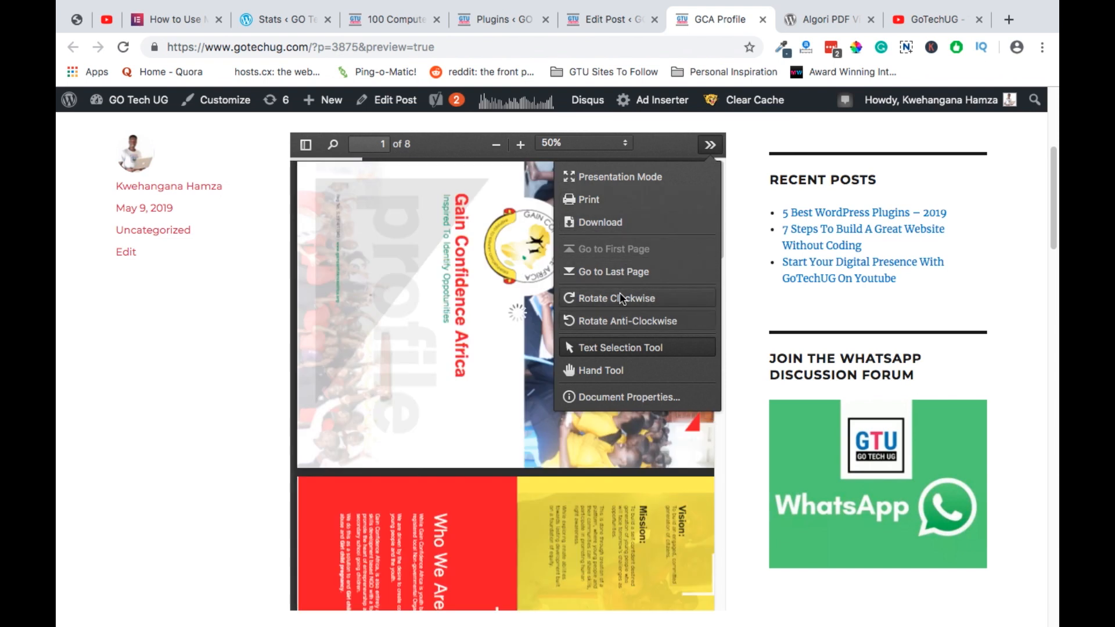
left_click(613, 299)
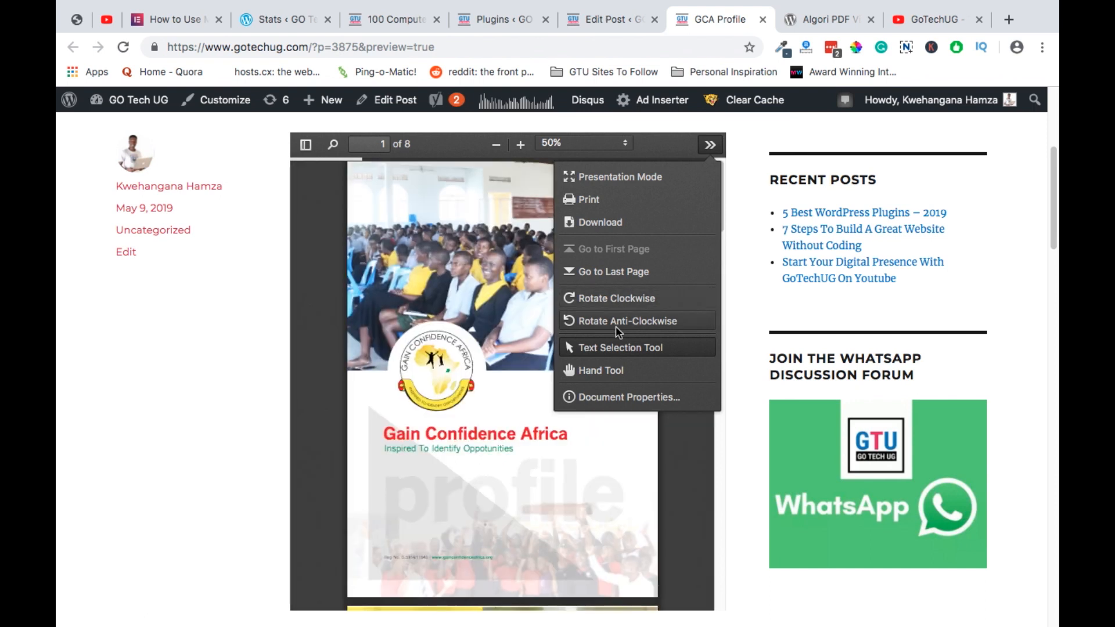
Step: Select the Hand Tool and scroll the profile PDF to page 4, Our Values
left_click(603, 370)
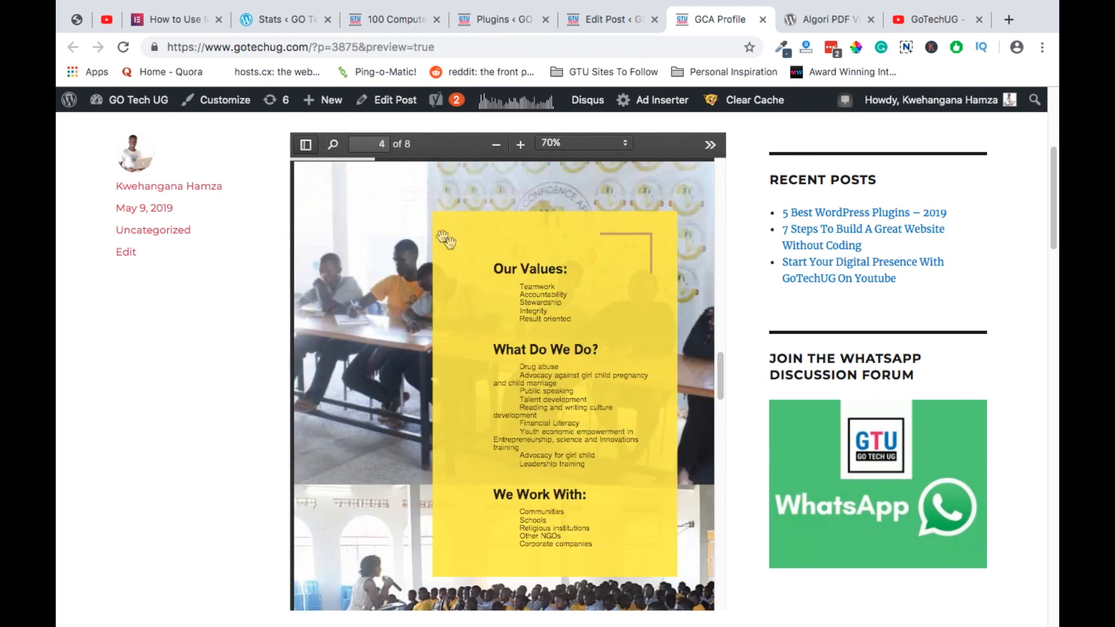
scroll("down", 3)
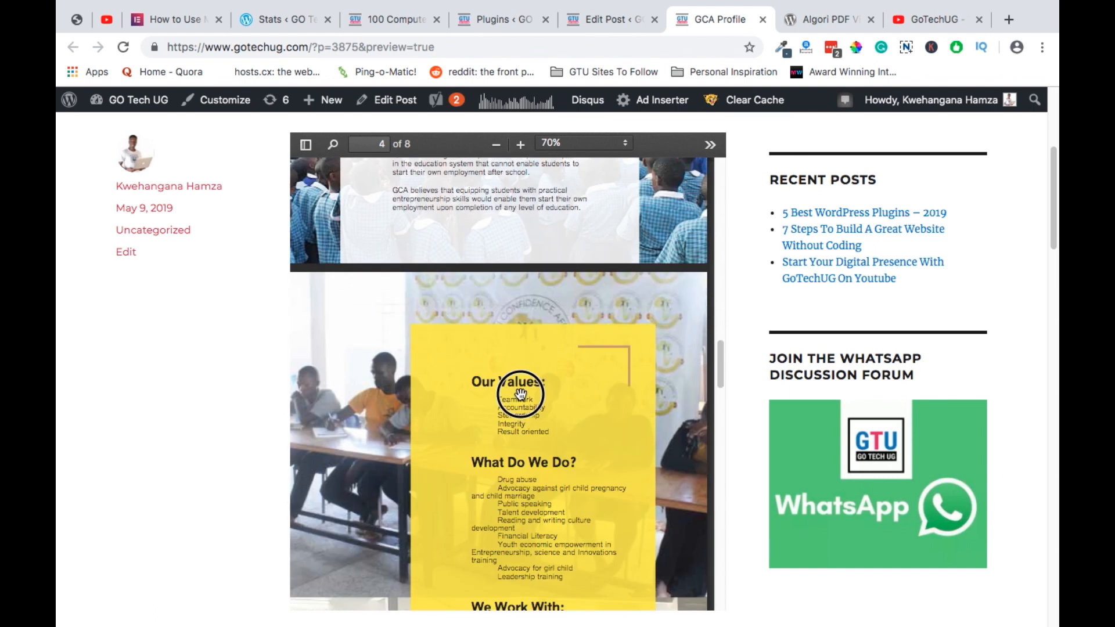
left_click(934, 20)
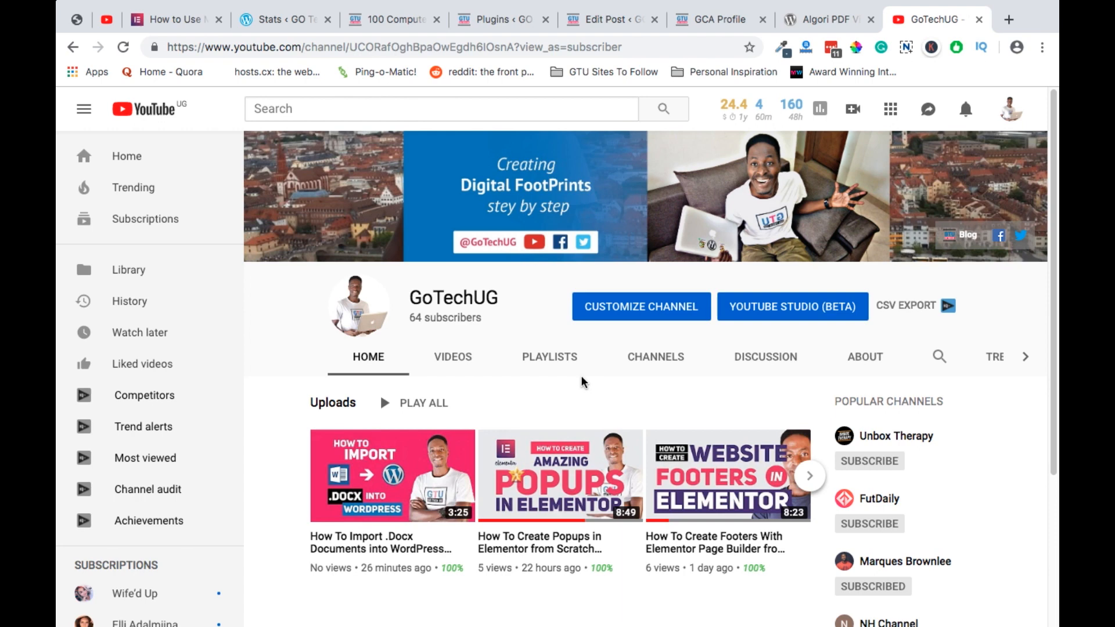
Step: Show the GoTechUG channel's Videos listing of uploaded tutorials
scroll("down", 3)
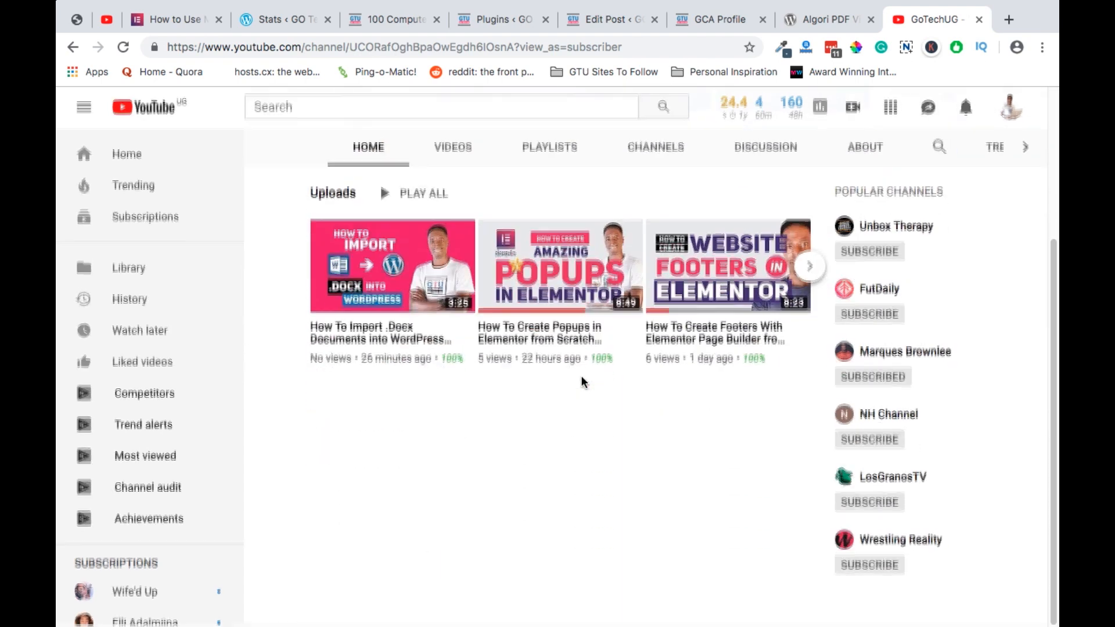
left_click(452, 146)
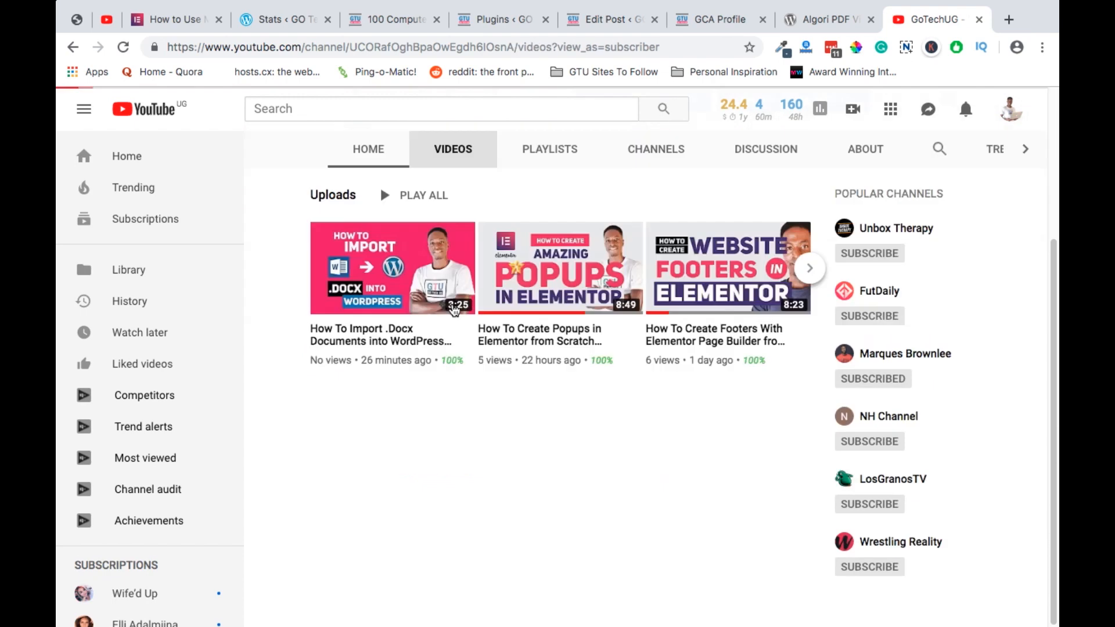